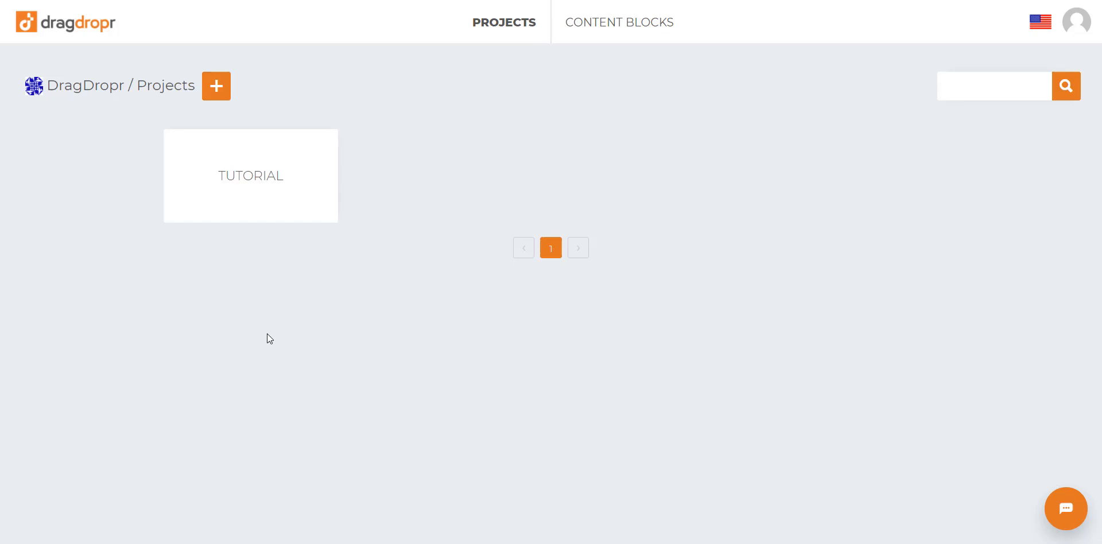
mouse_move(603, 23)
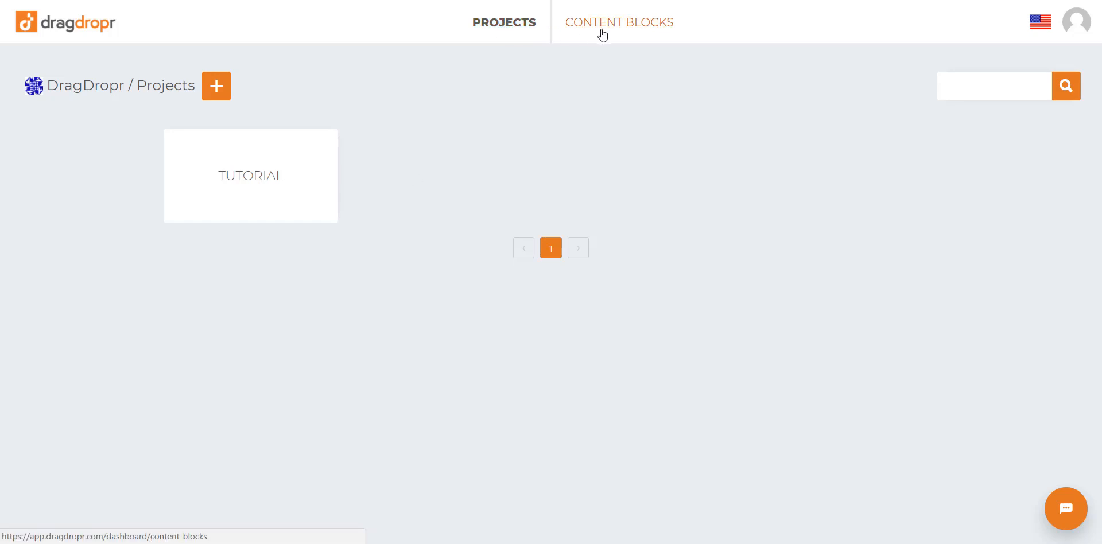
mouse_move(574, 133)
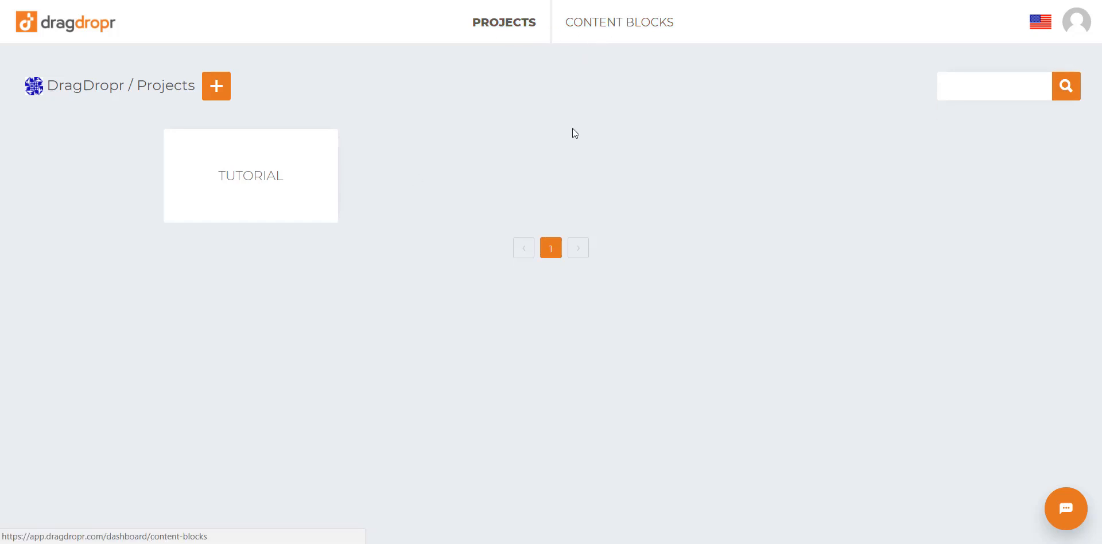
mouse_move(250, 176)
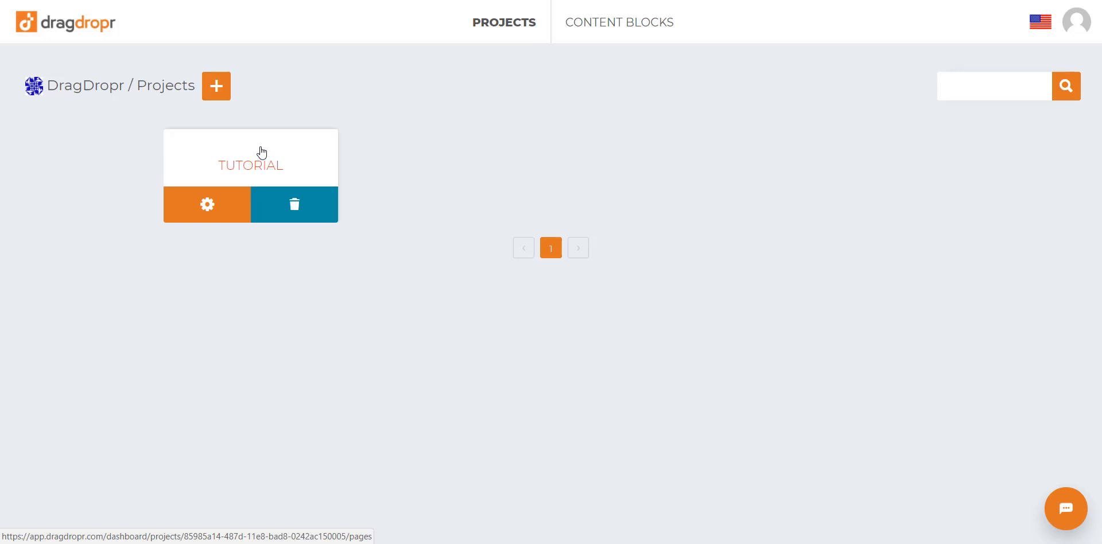
mouse_move(293, 204)
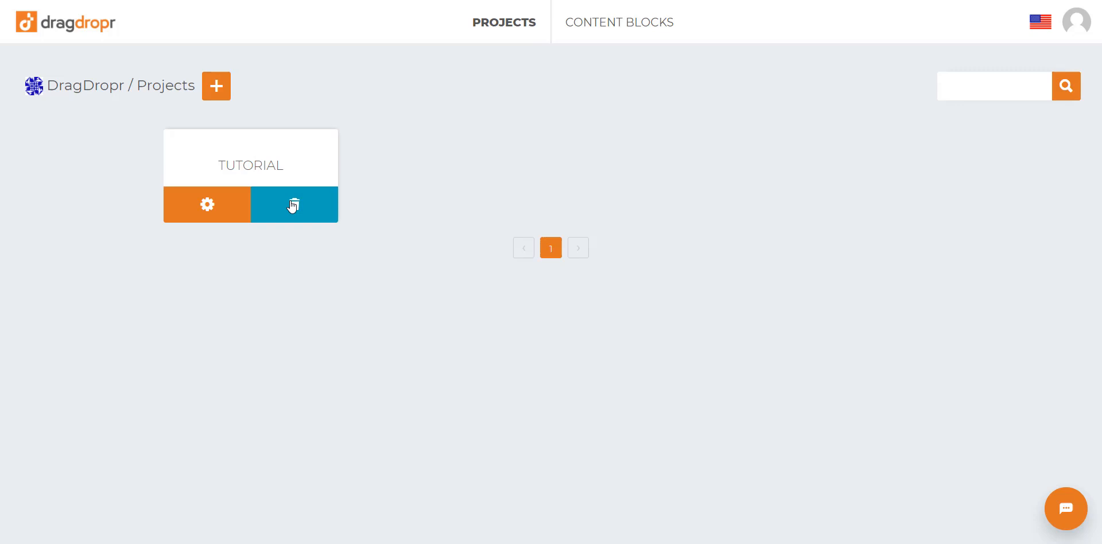
Step: Look at the Tutorial project's settings and close them unchanged
click(206, 204)
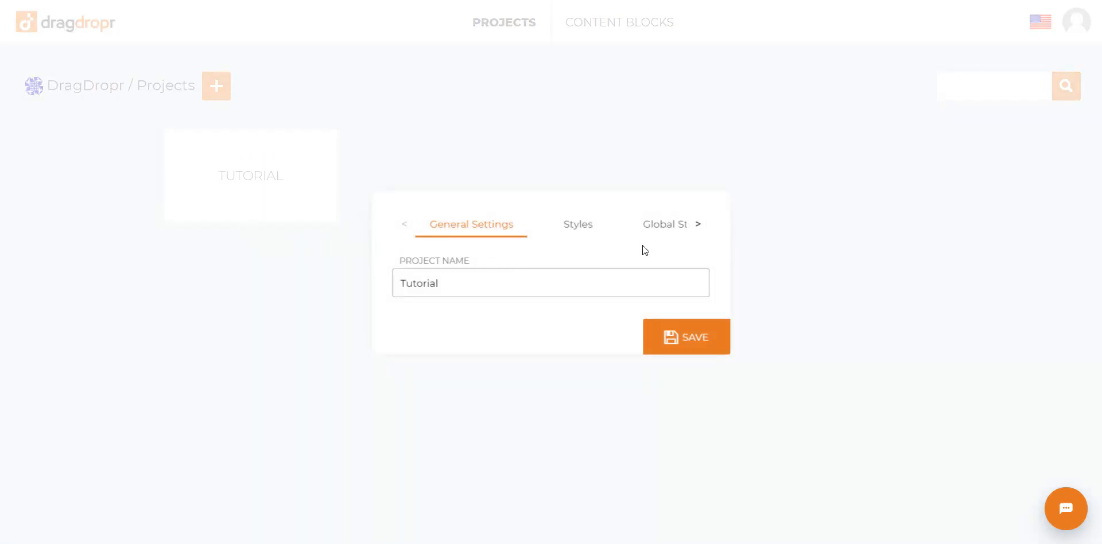
mouse_move(364, 221)
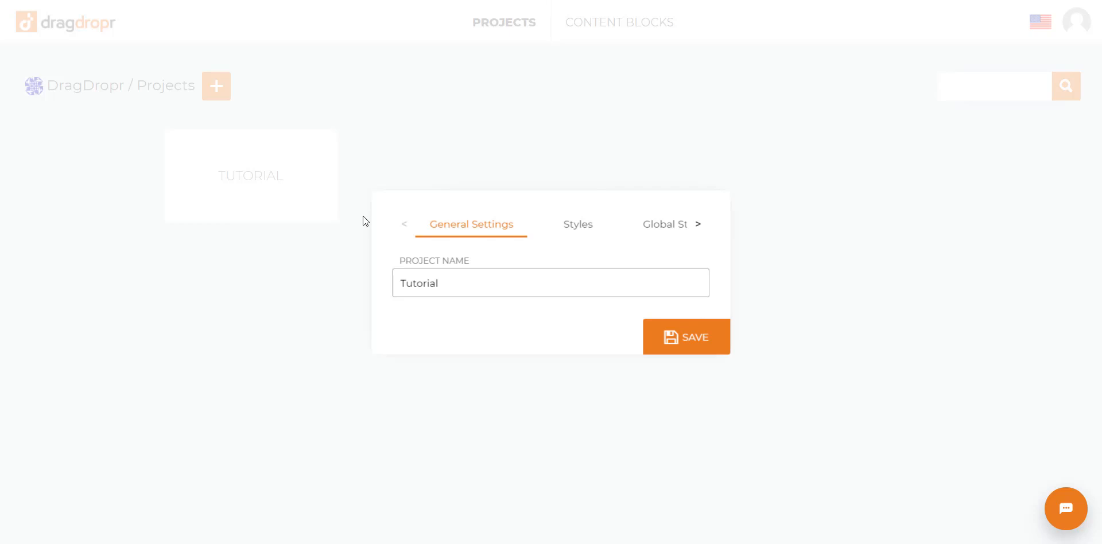
mouse_move(345, 235)
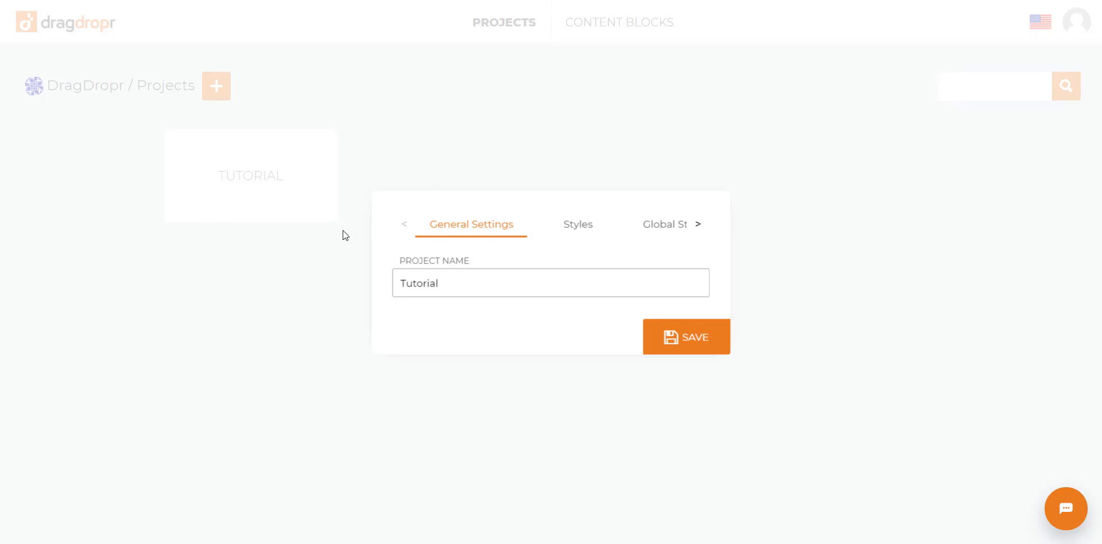
click(684, 336)
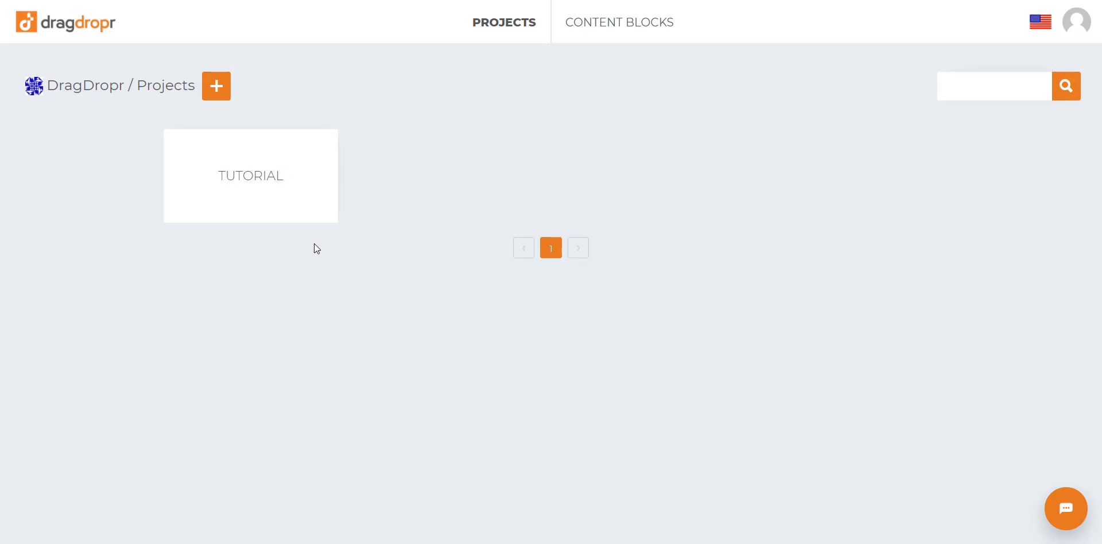
Step: Create a project named DragDropr, open its empty page list and show the add-page choices
click(216, 86)
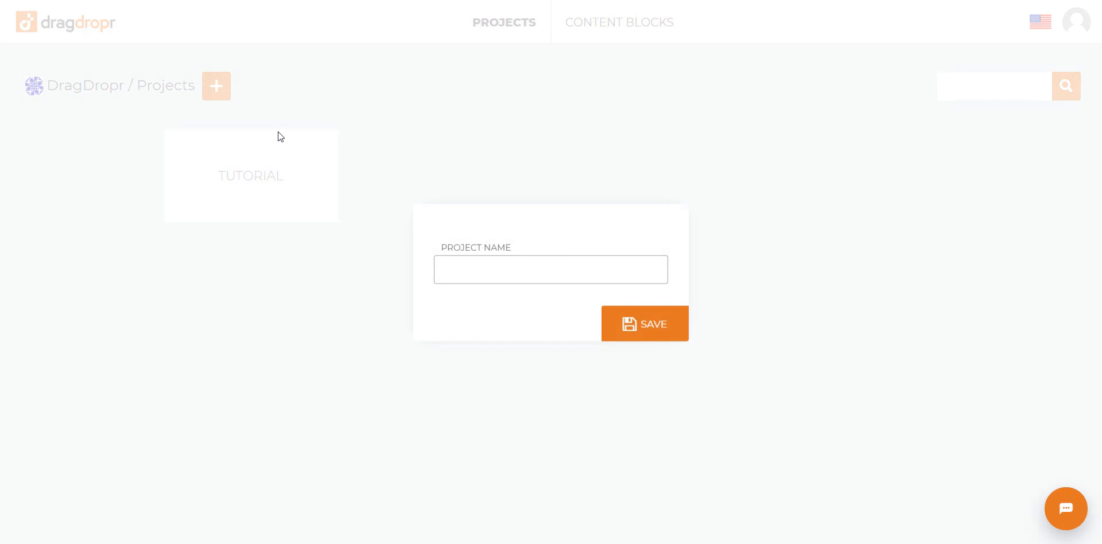
text(DragDropr)
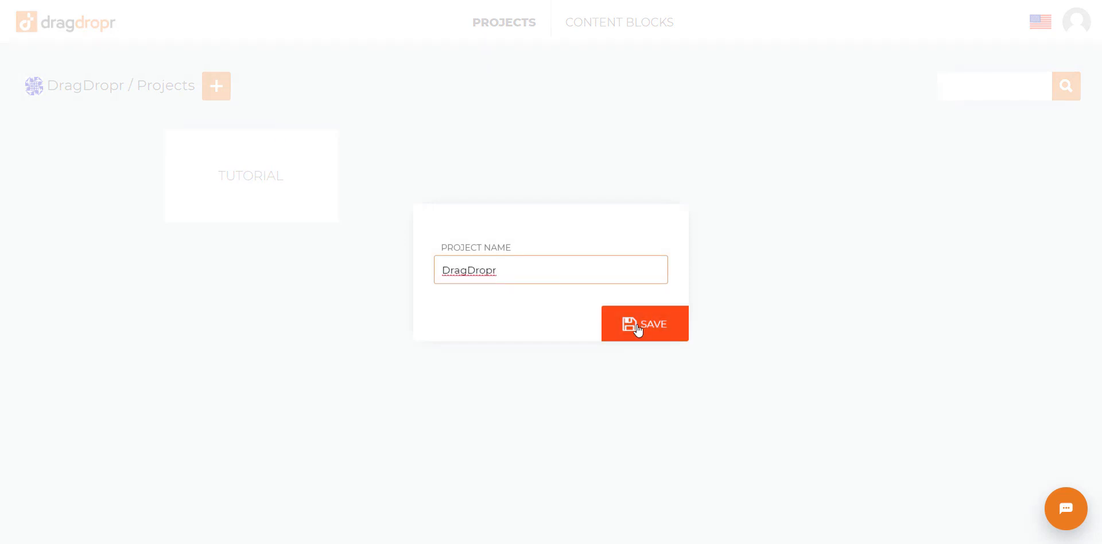
click(642, 323)
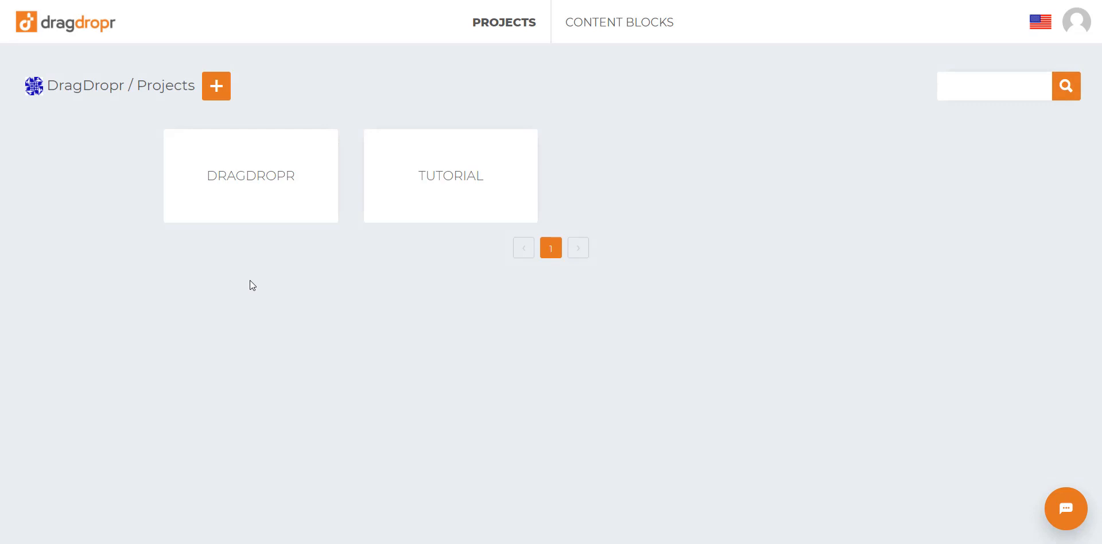
click(250, 175)
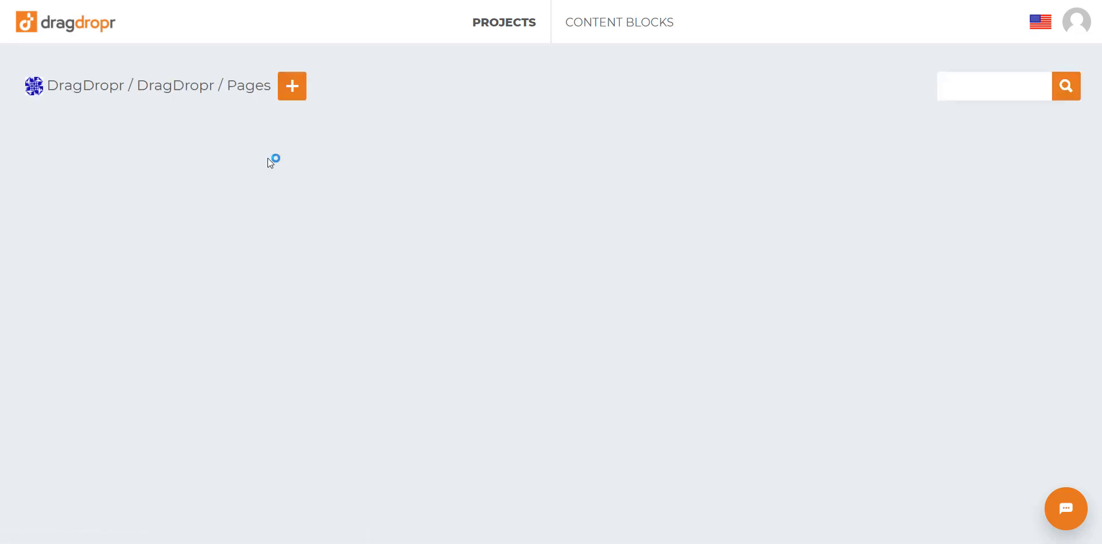
click(290, 86)
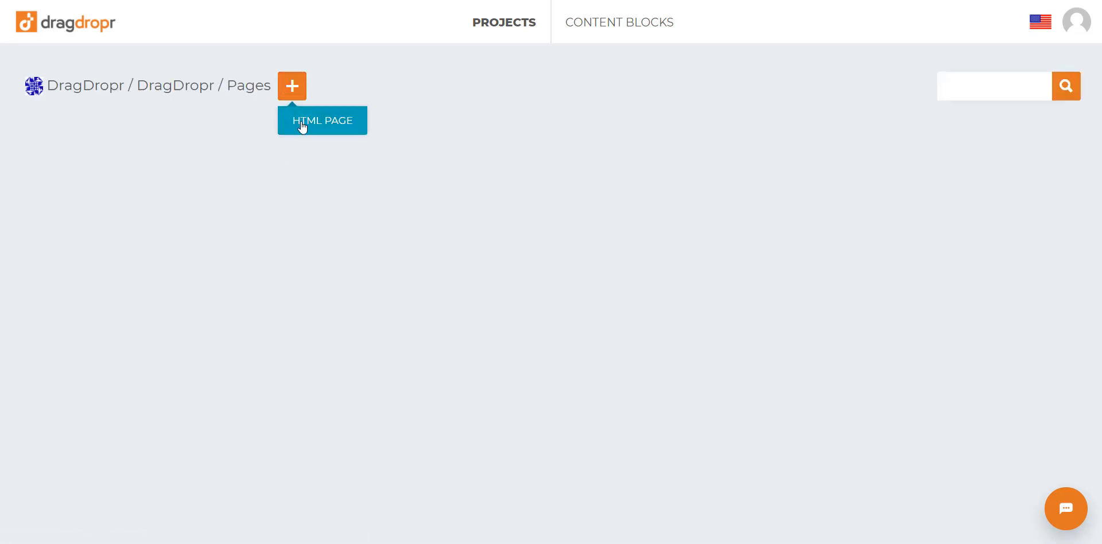
Step: Add an HTML page named DragDropr with a maximum page width of 1024
click(322, 120)
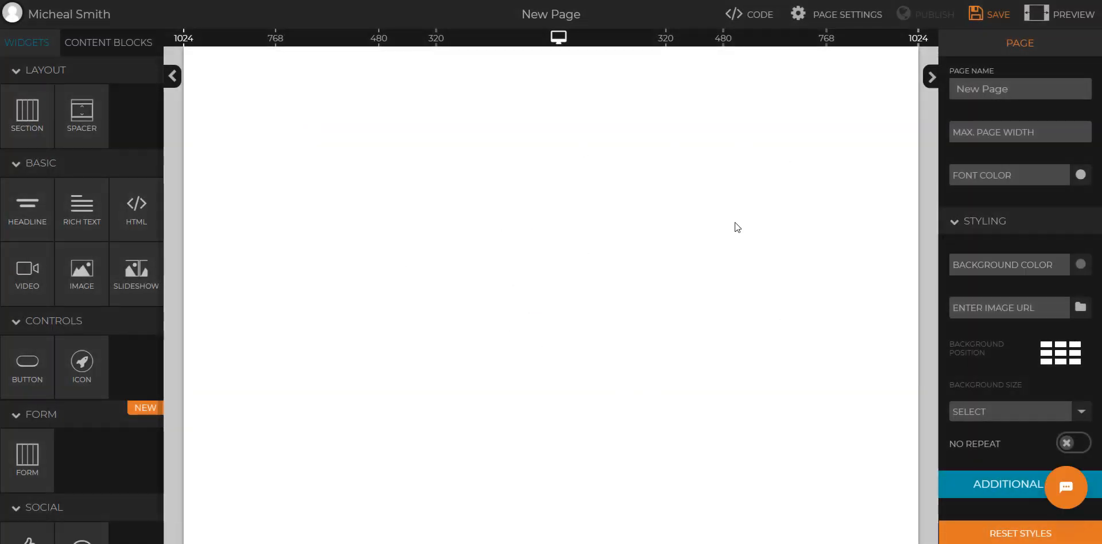
mouse_move(524, 46)
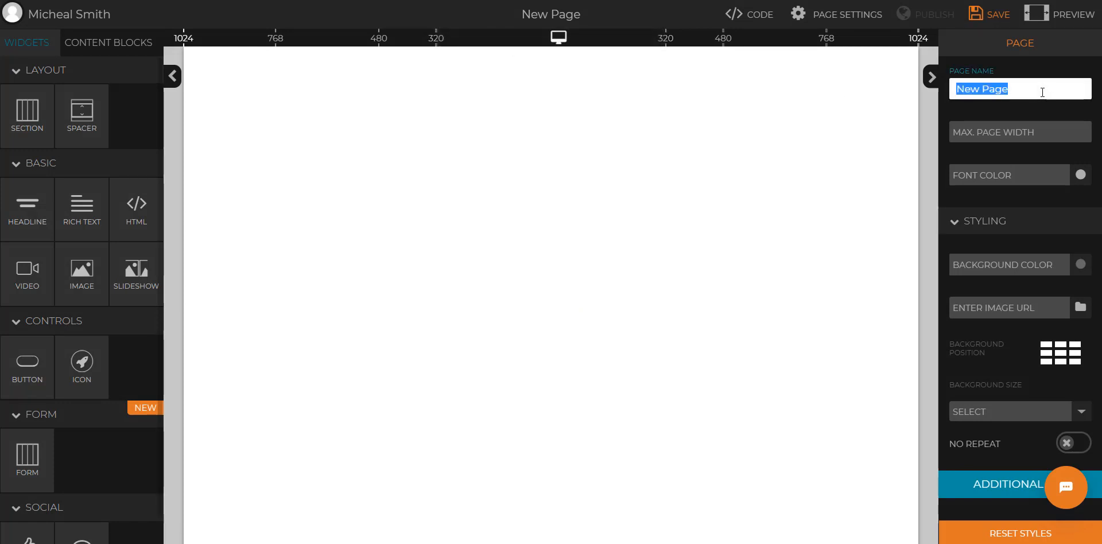
text(DragDropr)
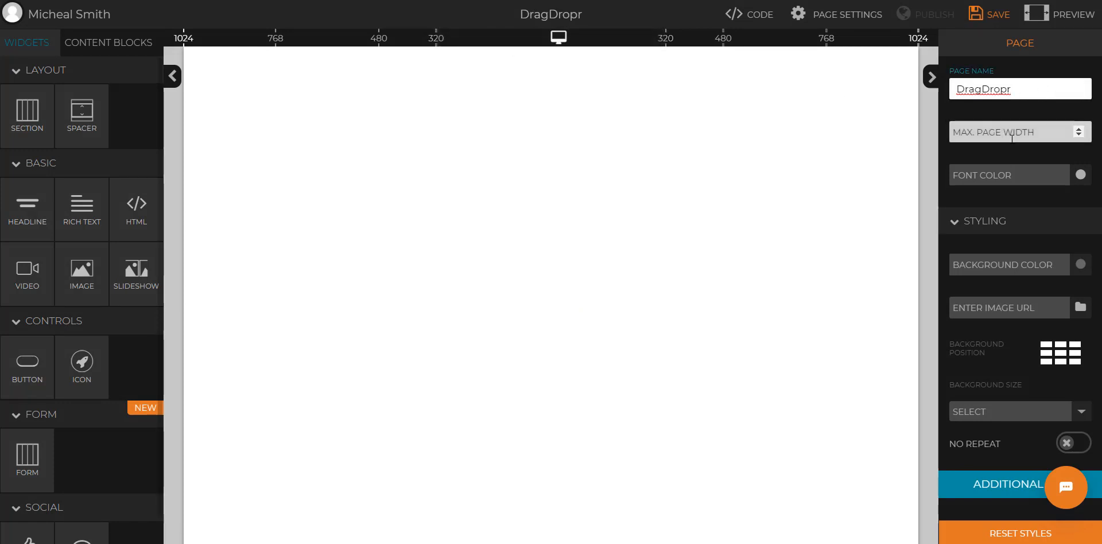
text(1024)
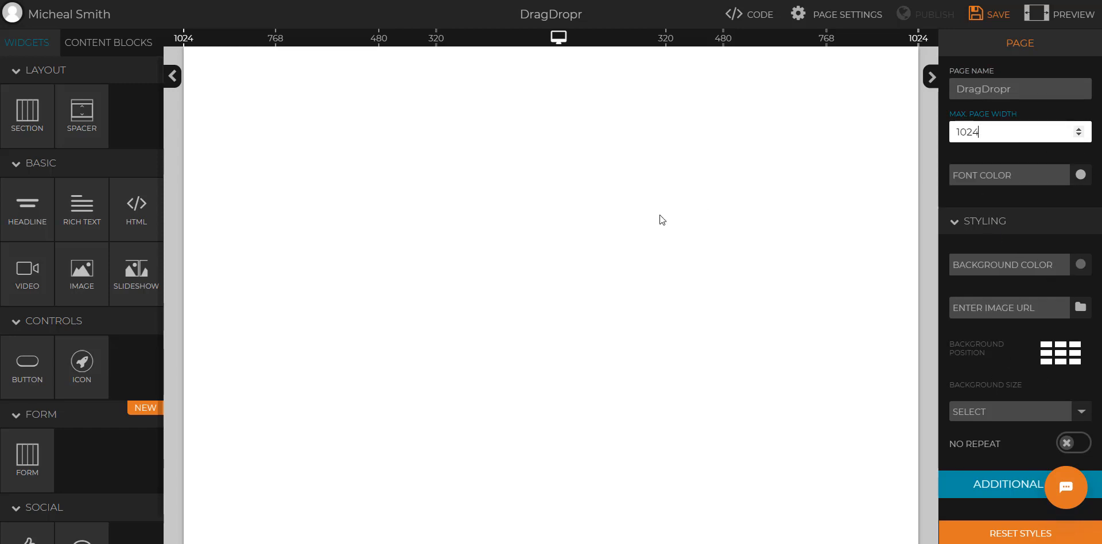
mouse_move(27, 209)
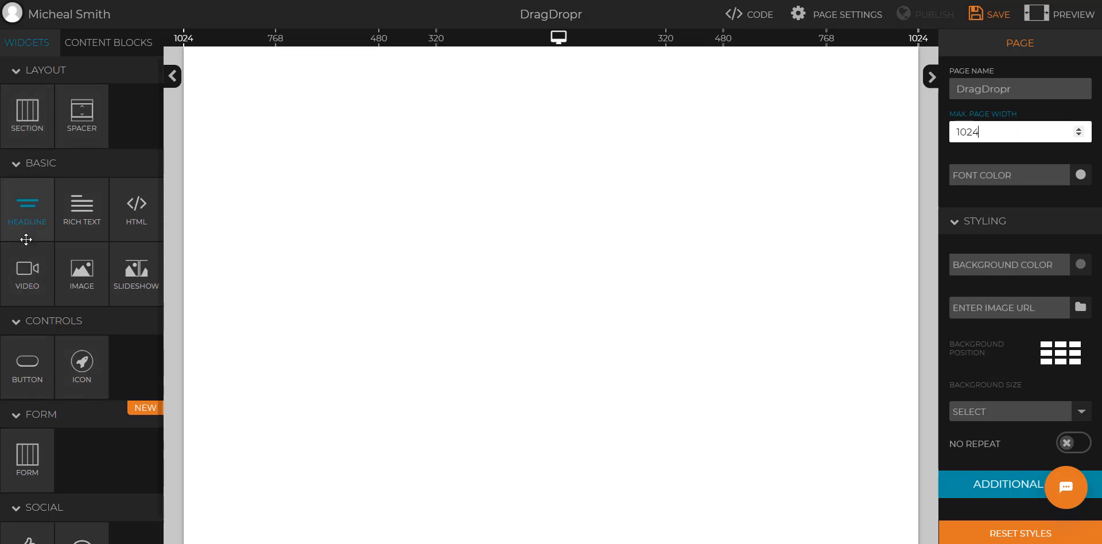
Step: Bring the Meet the Team block from the content blocks library onto the empty page
click(108, 42)
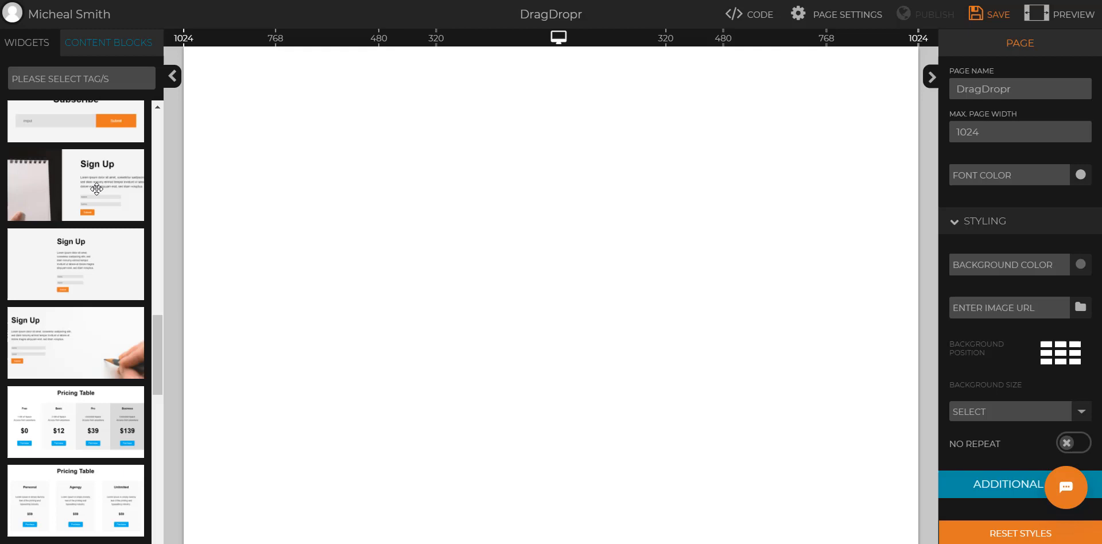
scroll(down, 3)
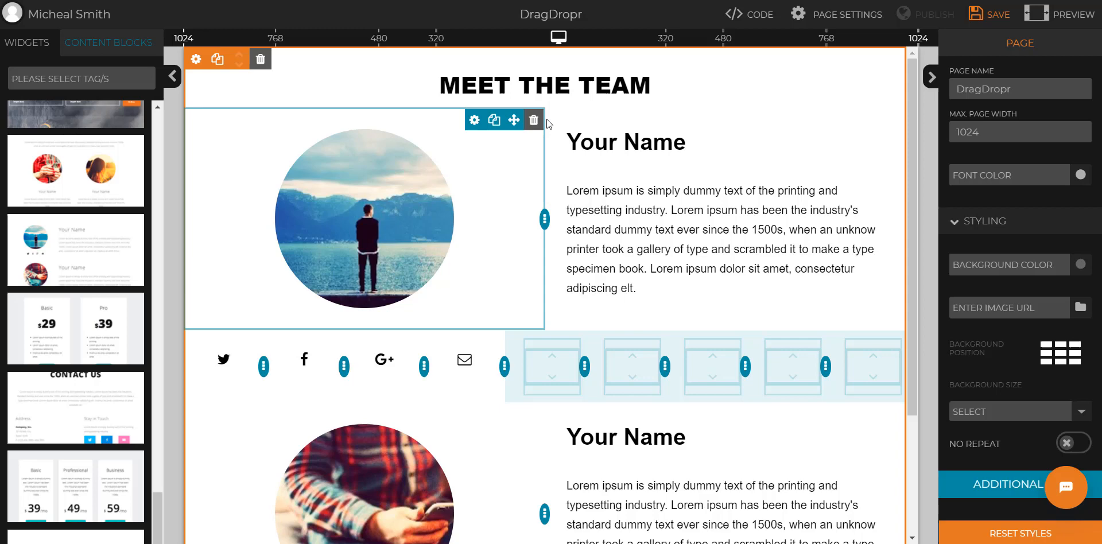
Step: Retype the team block's headline as DragDropr and clear the first member's photo source
click(542, 85)
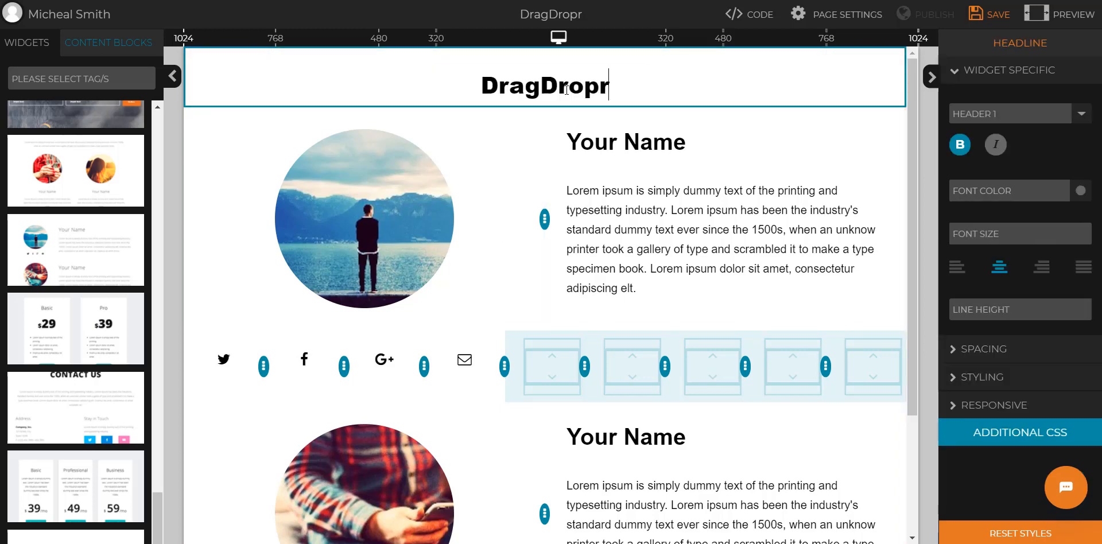
click(364, 219)
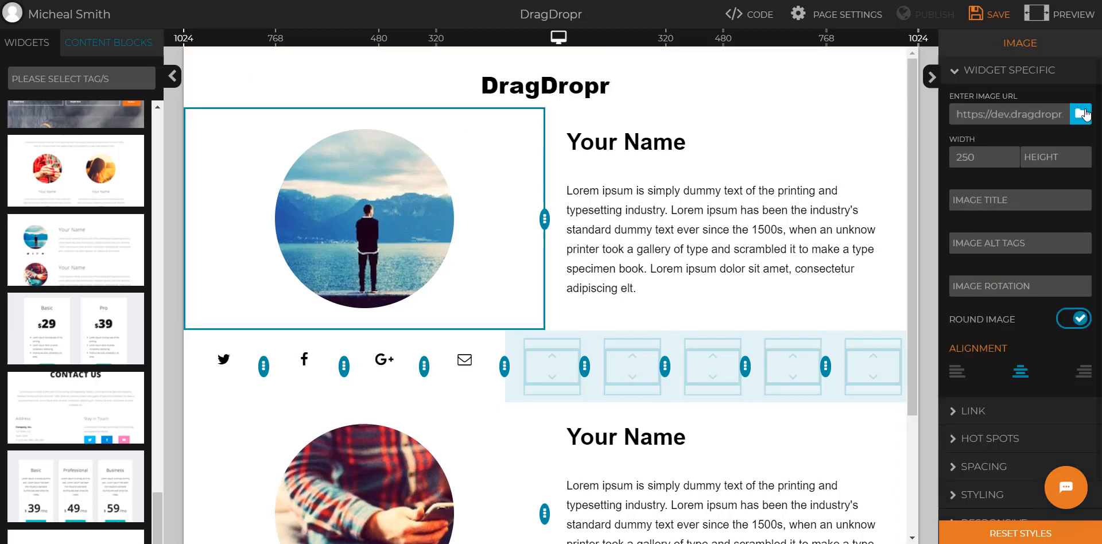
click(1081, 114)
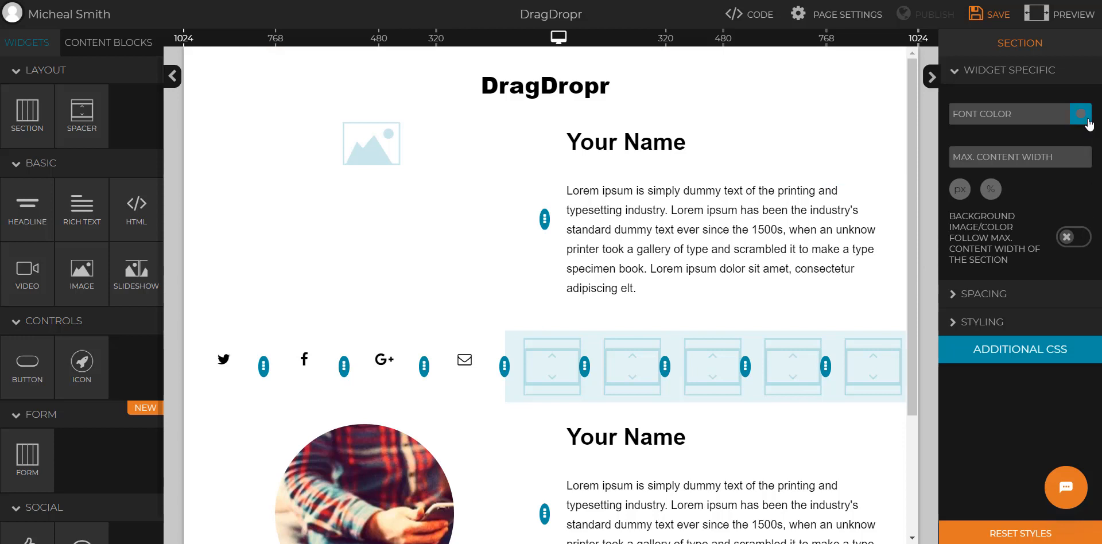
Step: Give the team section a dark blue font colour and return to the page properties
click(1081, 114)
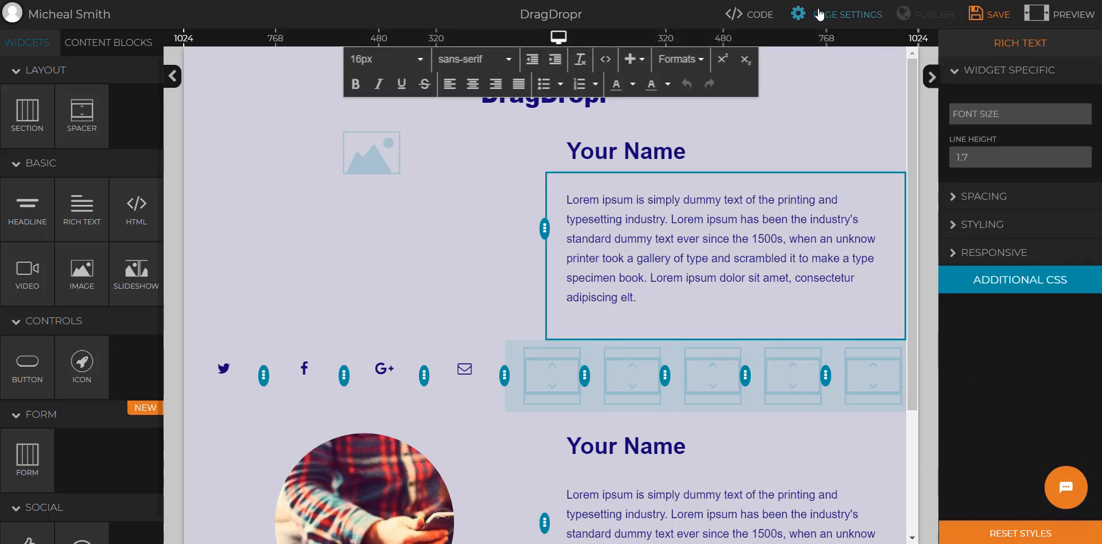
click(798, 14)
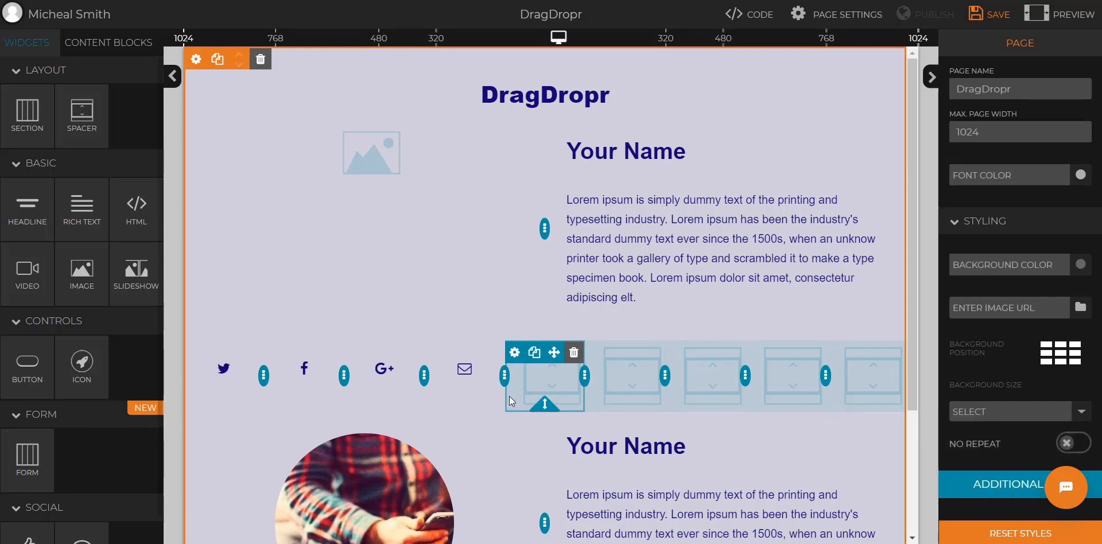
mouse_move(509, 399)
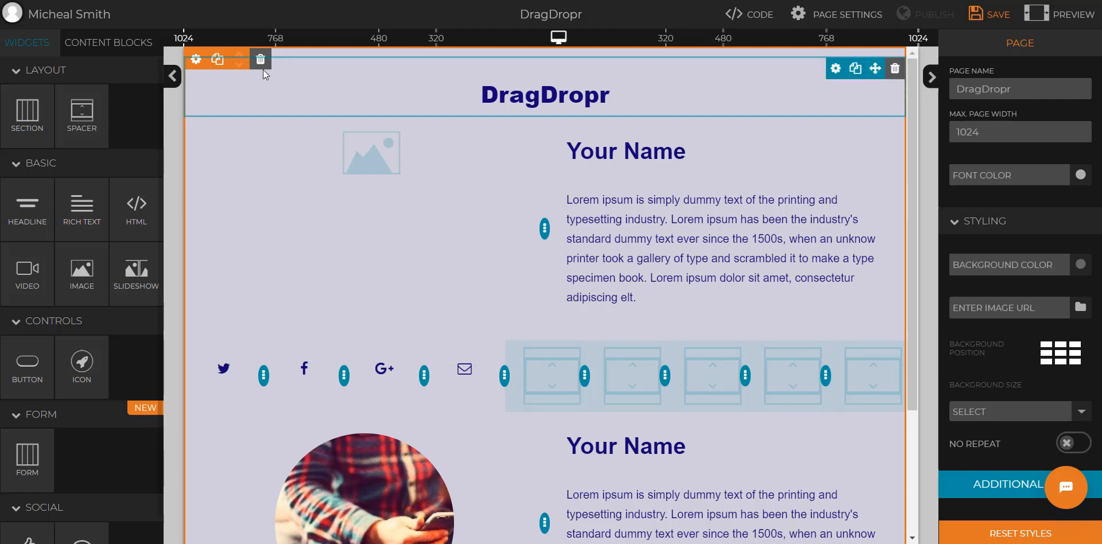
Step: Delete the team block and drop a new Section with headline, text and empty image
click(260, 58)
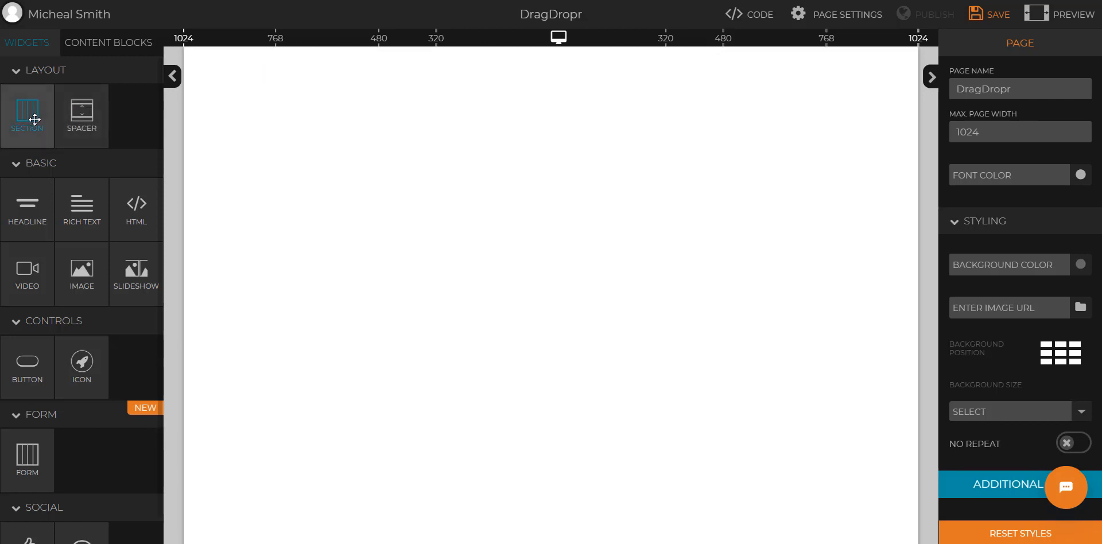
drag(27, 115, 550, 99)
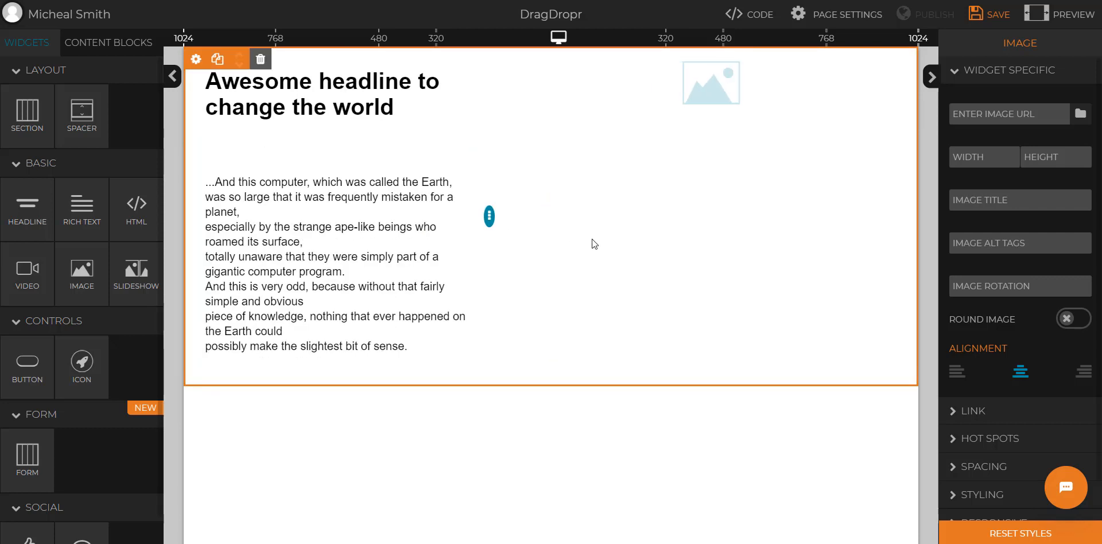
Step: Fill the empty image with a library photo and turn on Round Image
click(711, 82)
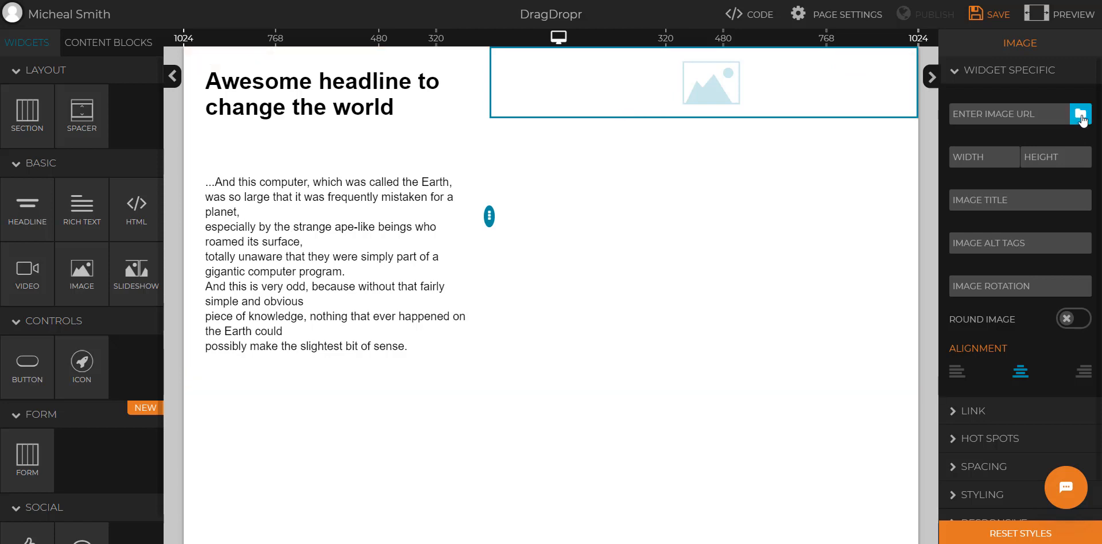
click(1080, 114)
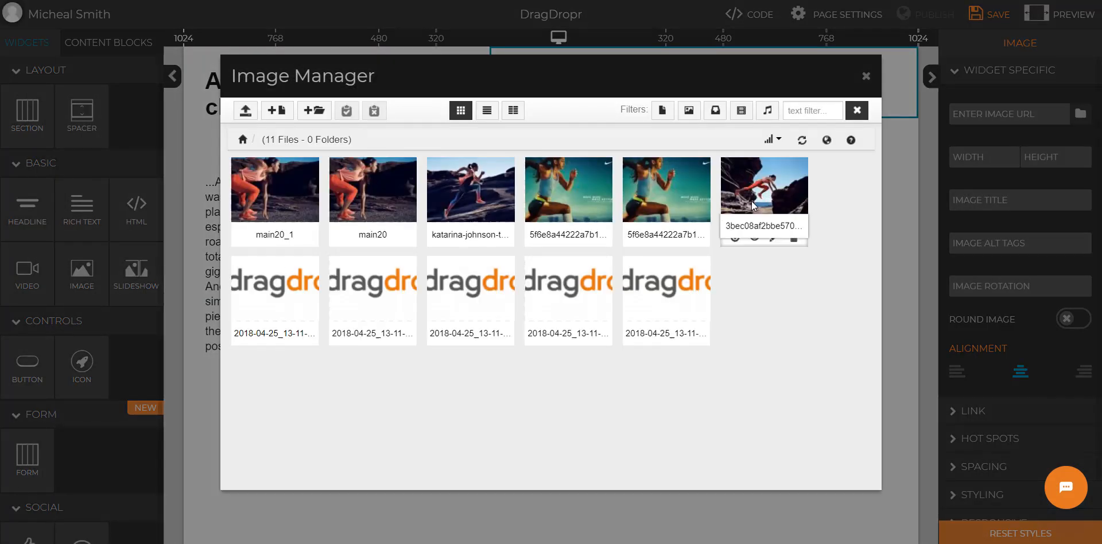
click(246, 110)
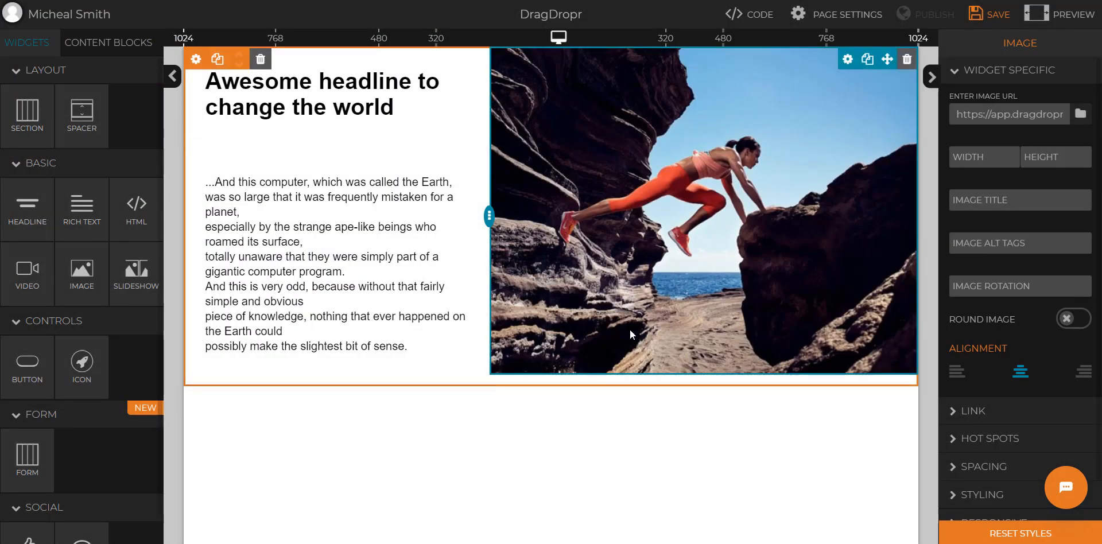
mouse_move(692, 339)
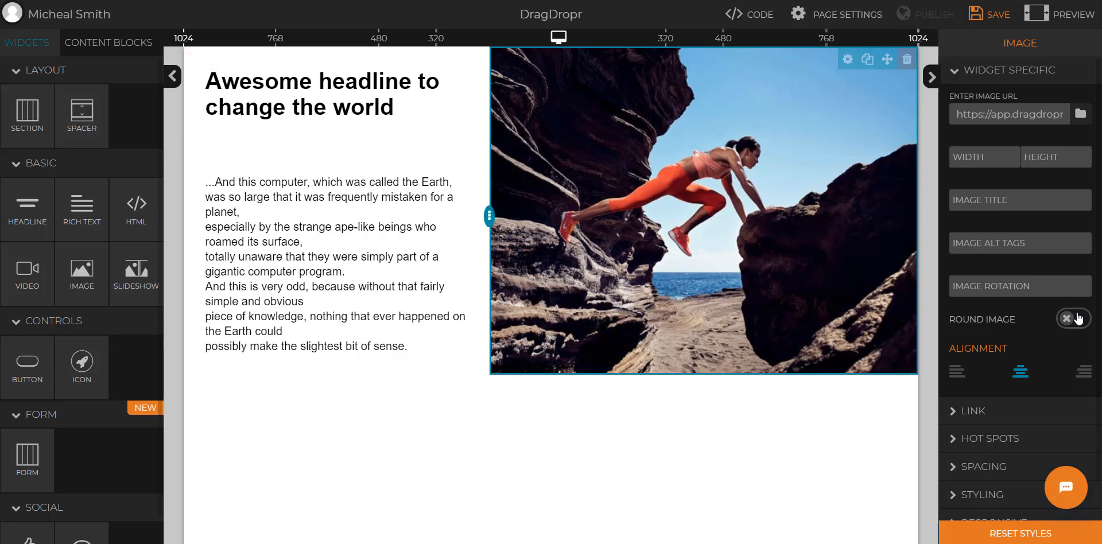
click(1072, 318)
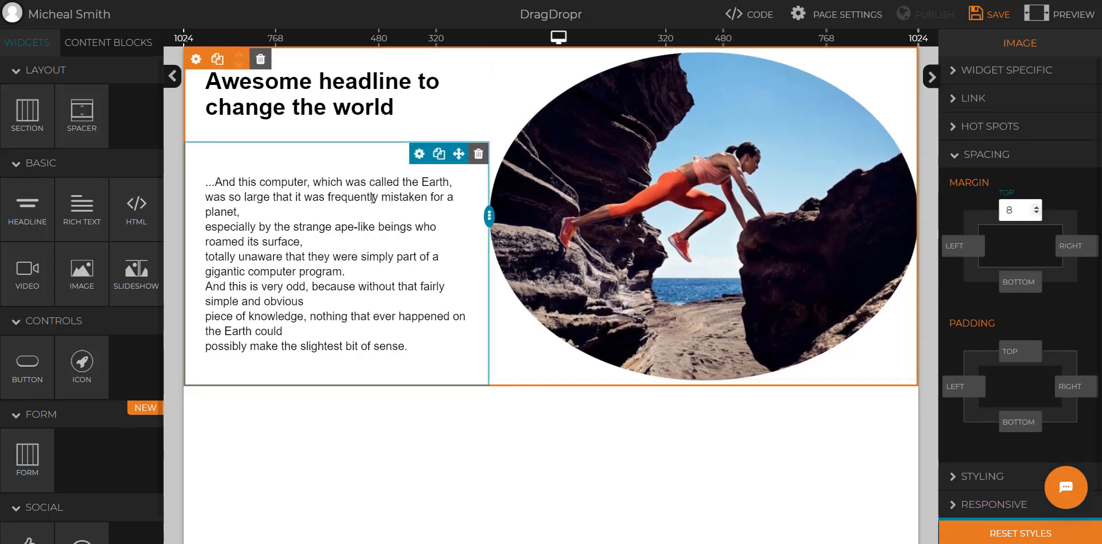
Step: Change the section headline to read DragDropr
click(320, 94)
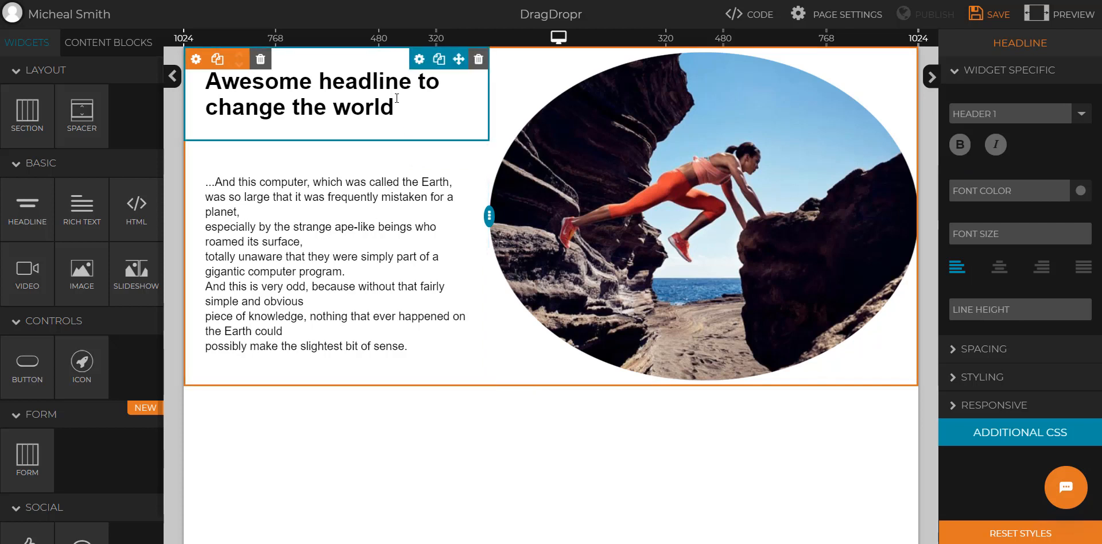
text(DragDropr)
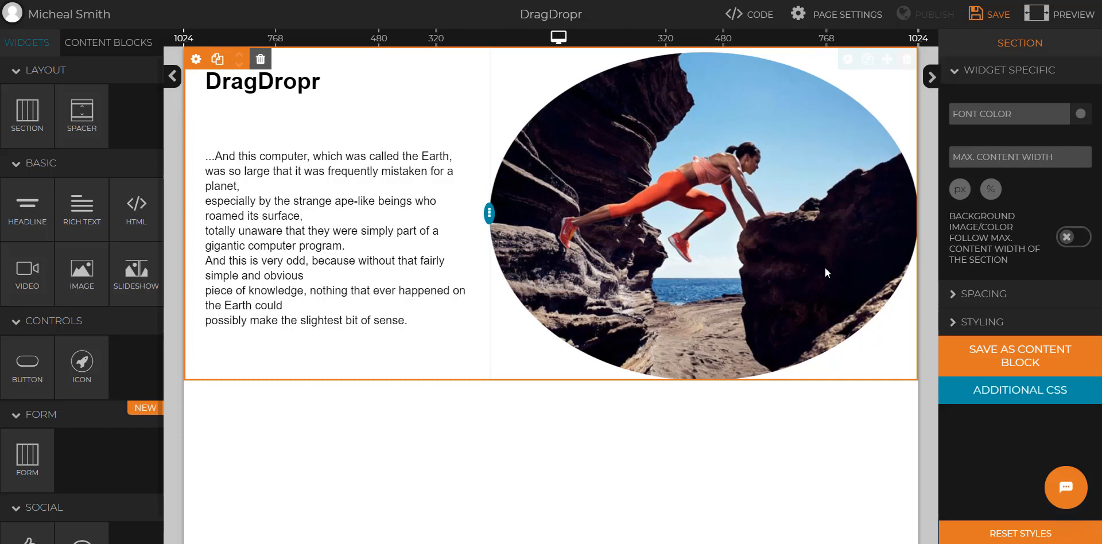
Step: Save the section as a content block named DragDropr and view it in the library
click(1019, 356)
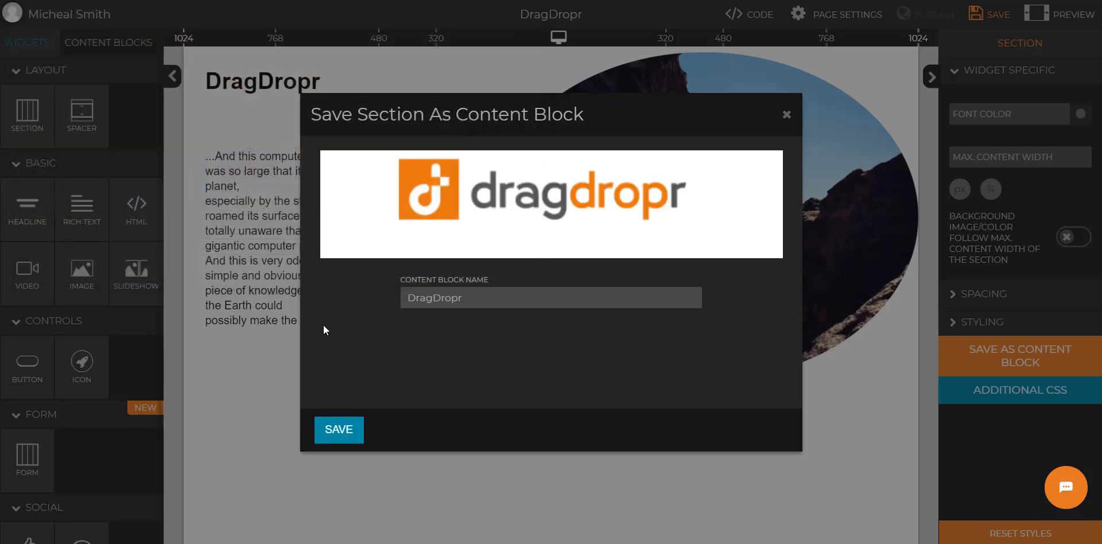
click(338, 429)
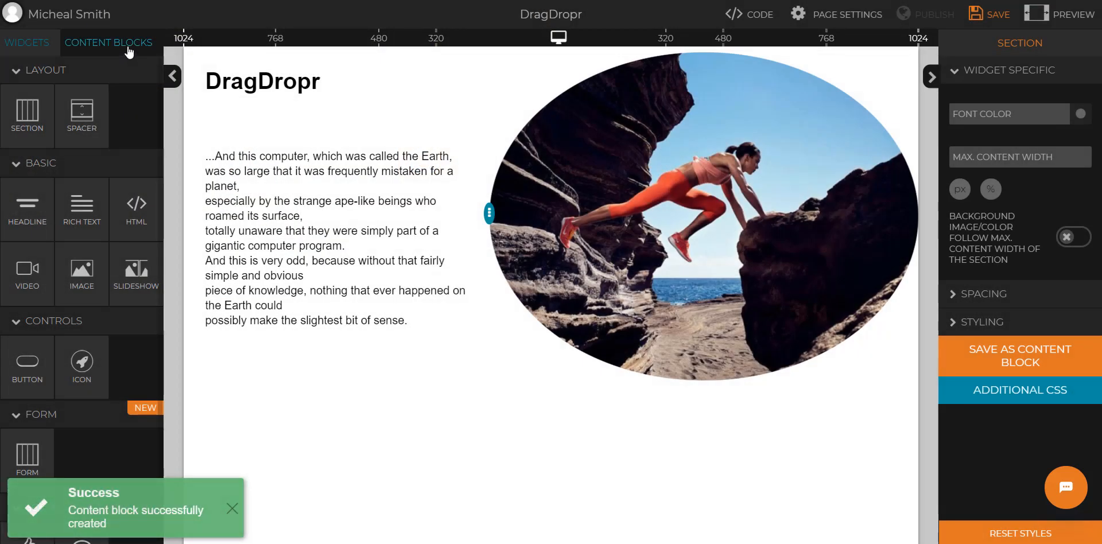
click(108, 43)
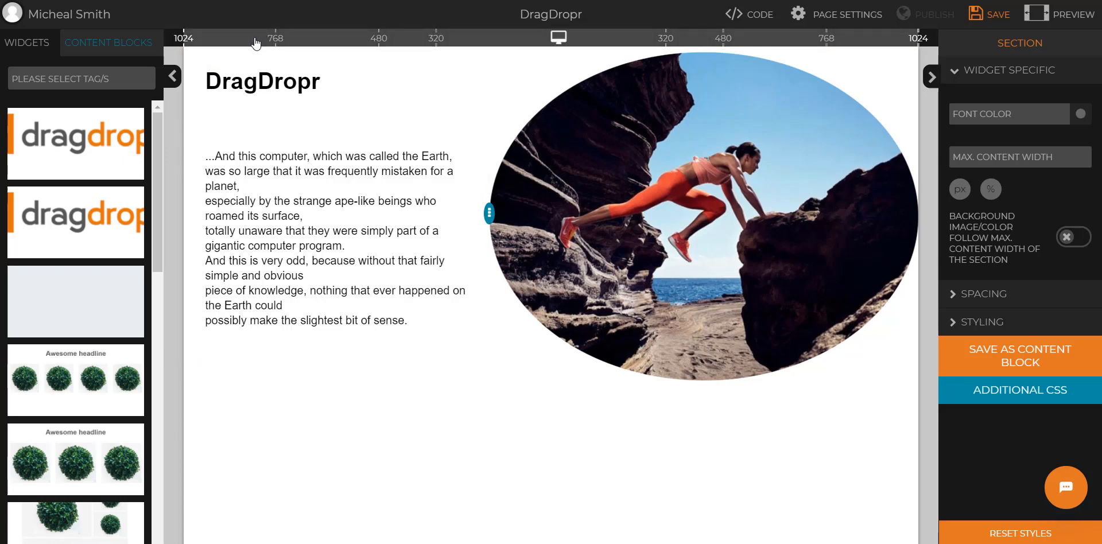
Step: Preview at phone and tablet widths with the image's Wrap Columns responsive setting on
click(553, 38)
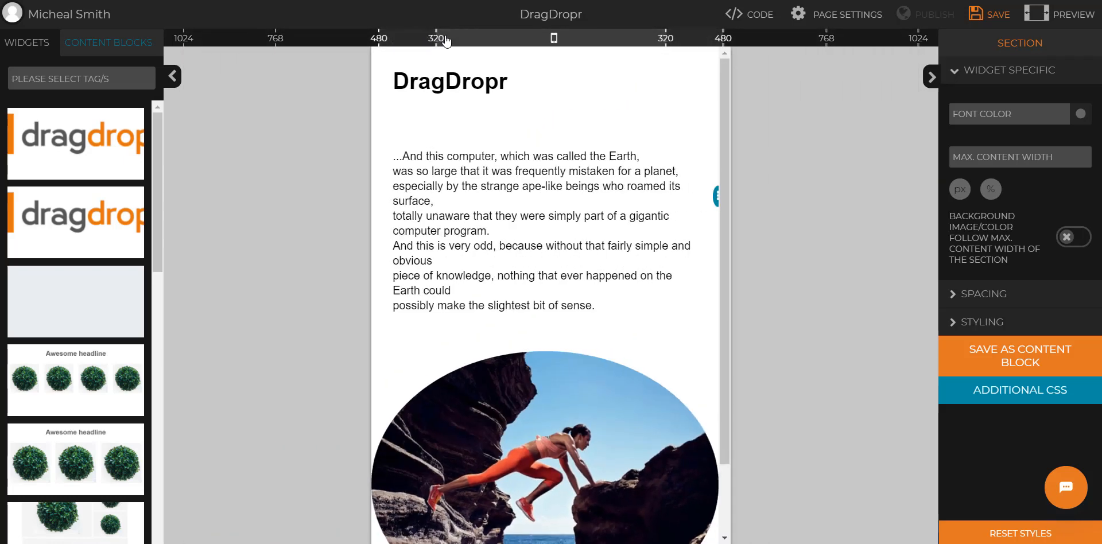
scroll(down, 3)
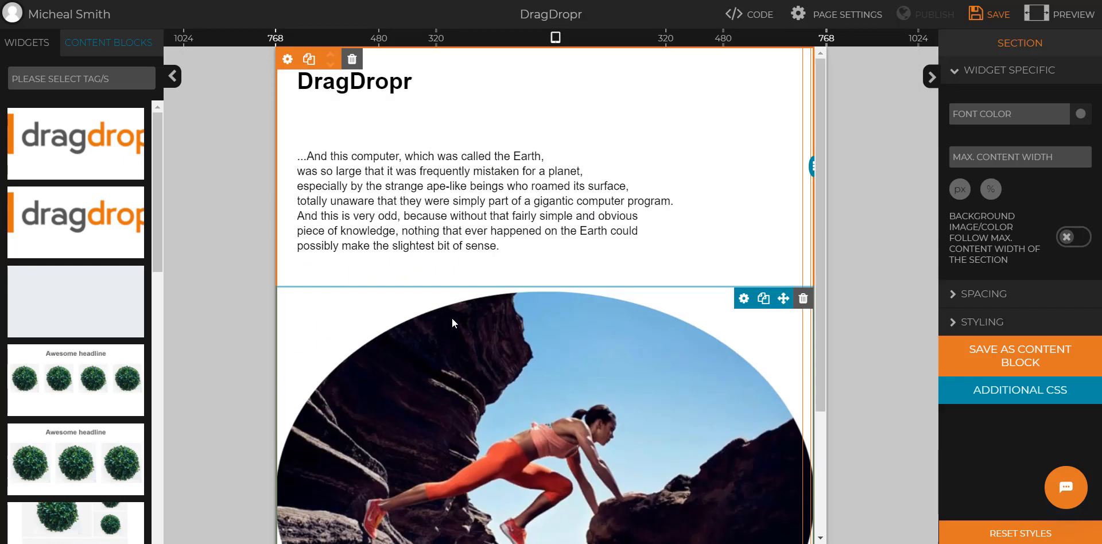
mouse_move(343, 320)
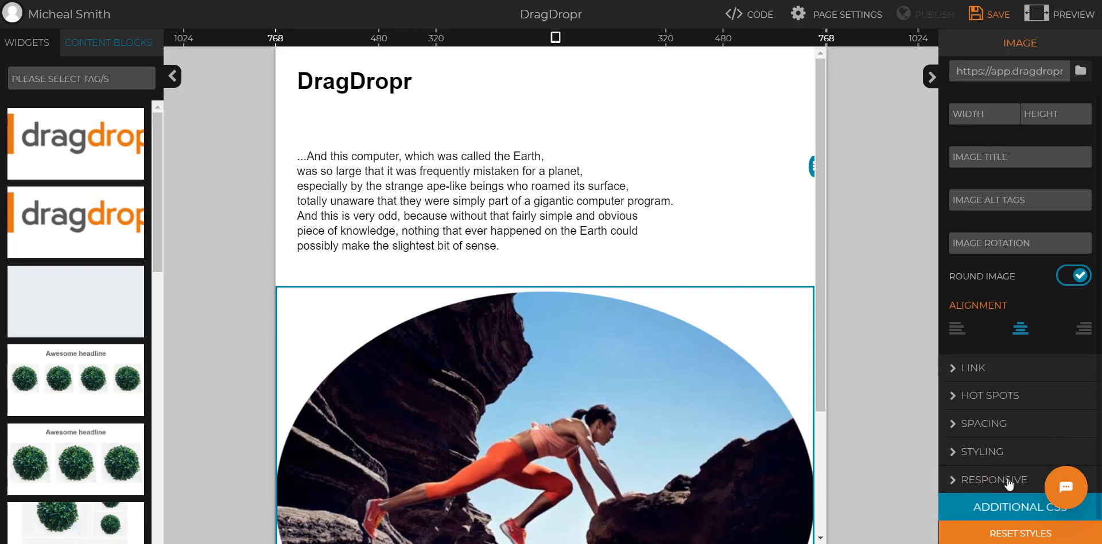
click(993, 479)
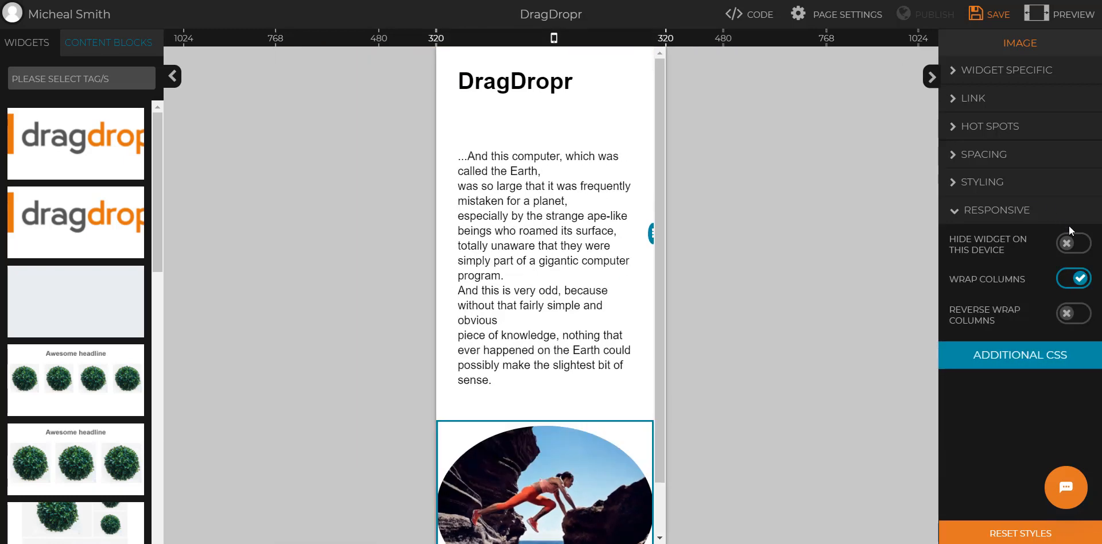
click(1073, 243)
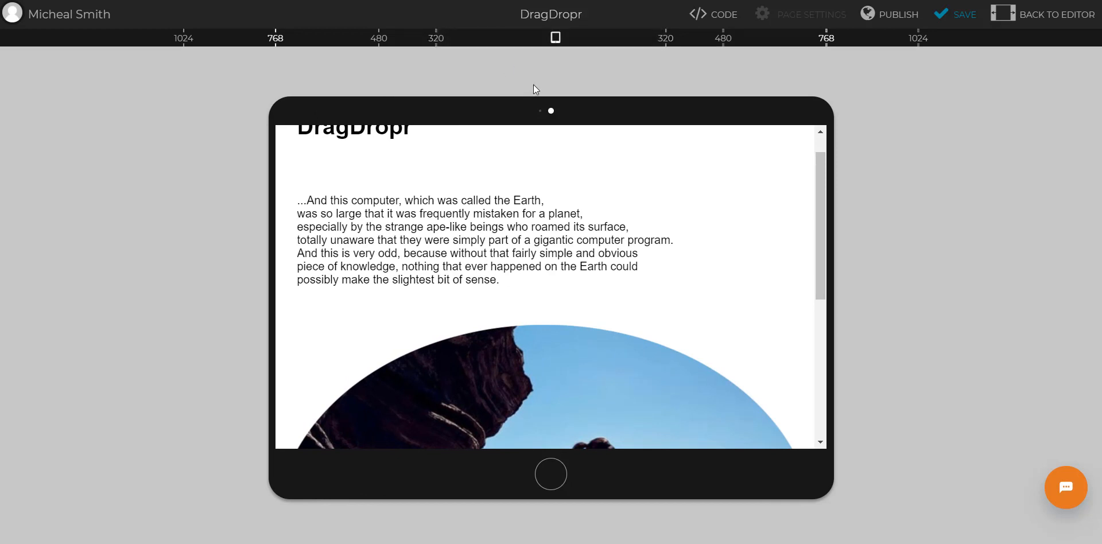
mouse_move(540, 83)
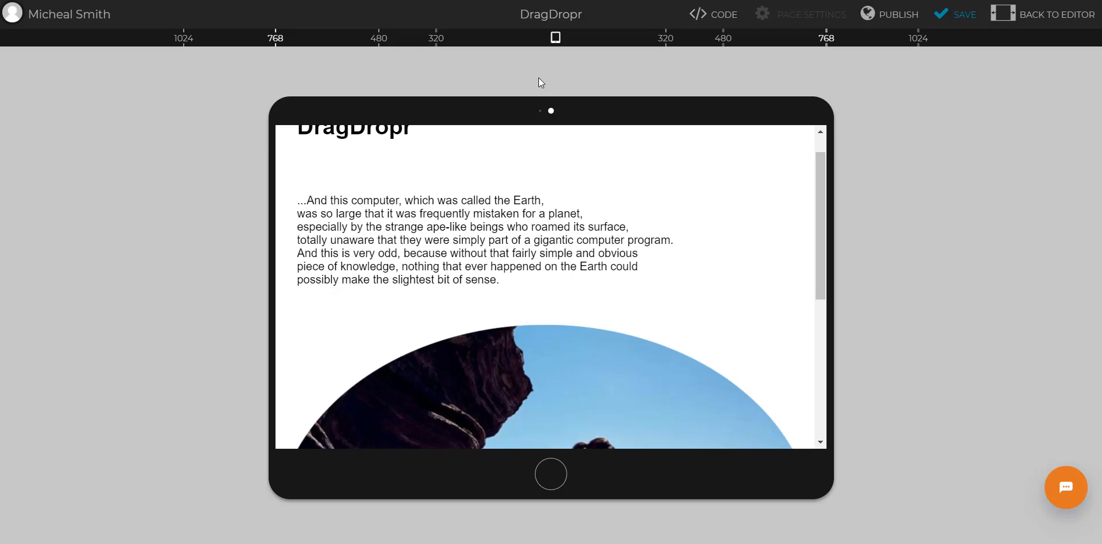
mouse_move(602, 79)
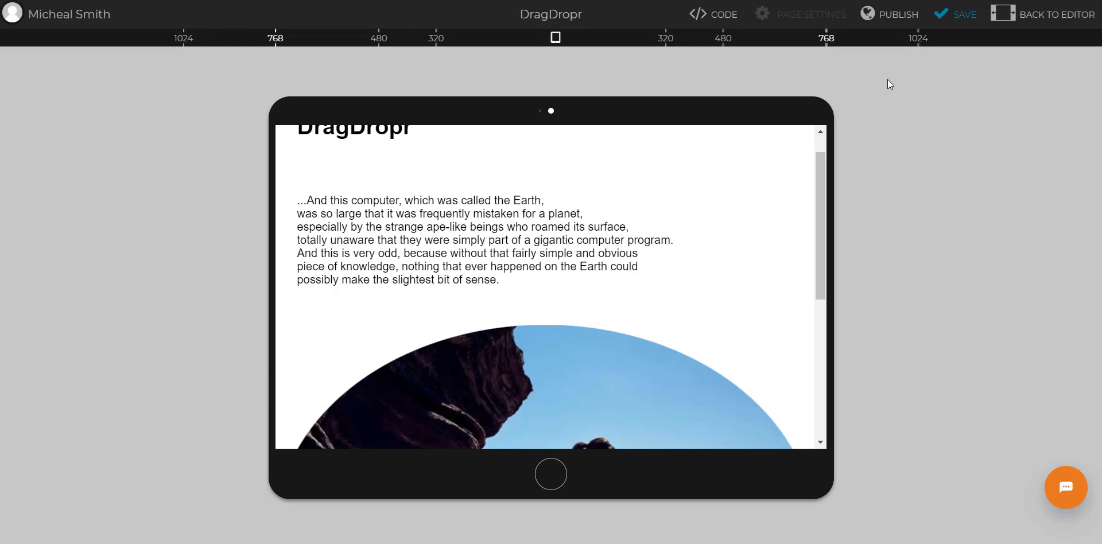
Step: View the page's exported CSS code
click(711, 14)
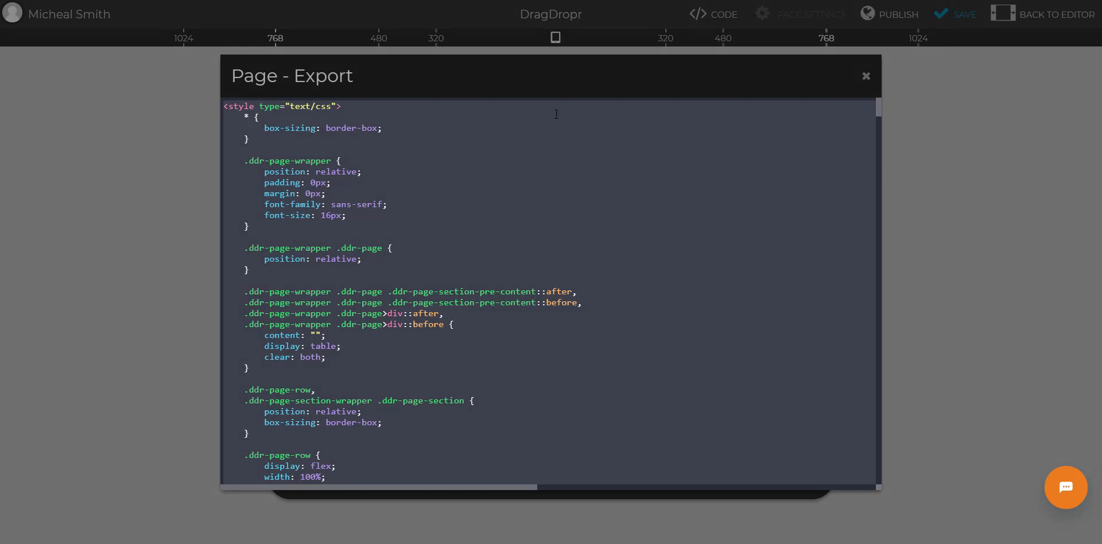
mouse_move(837, 115)
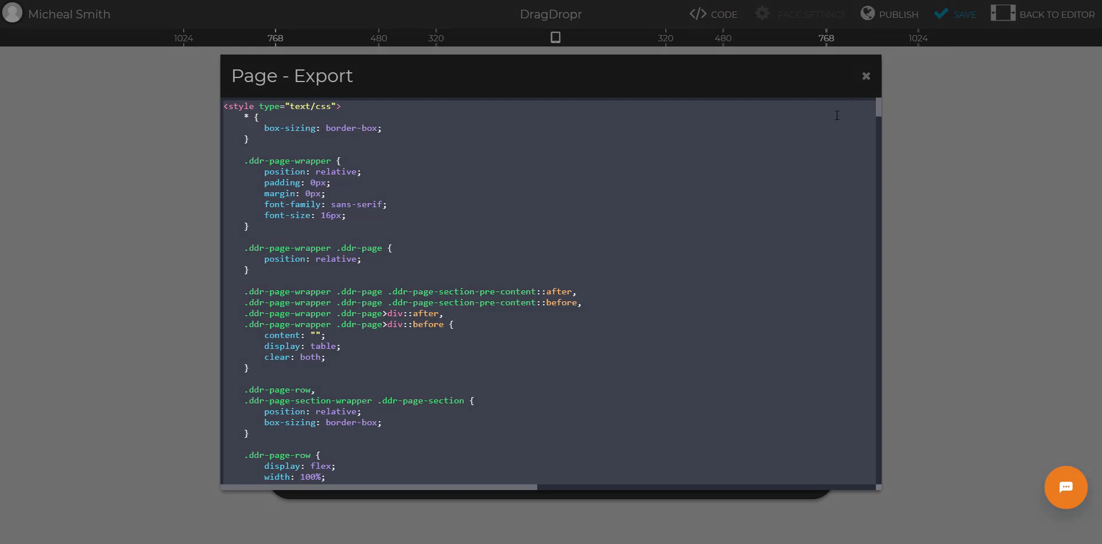
mouse_move(968, 96)
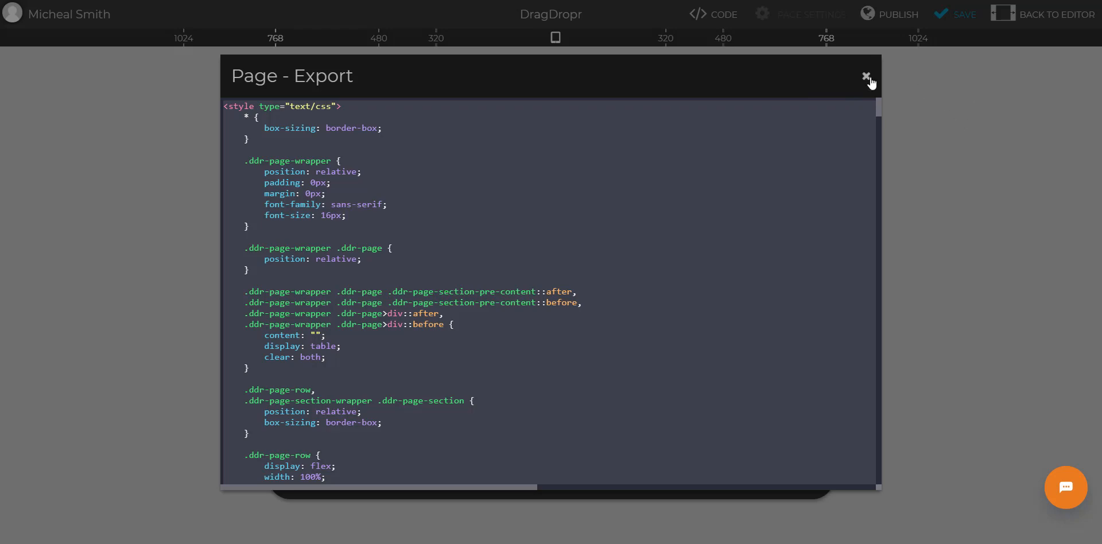
Step: Close the Page - Export code view and return to the preview
click(897, 13)
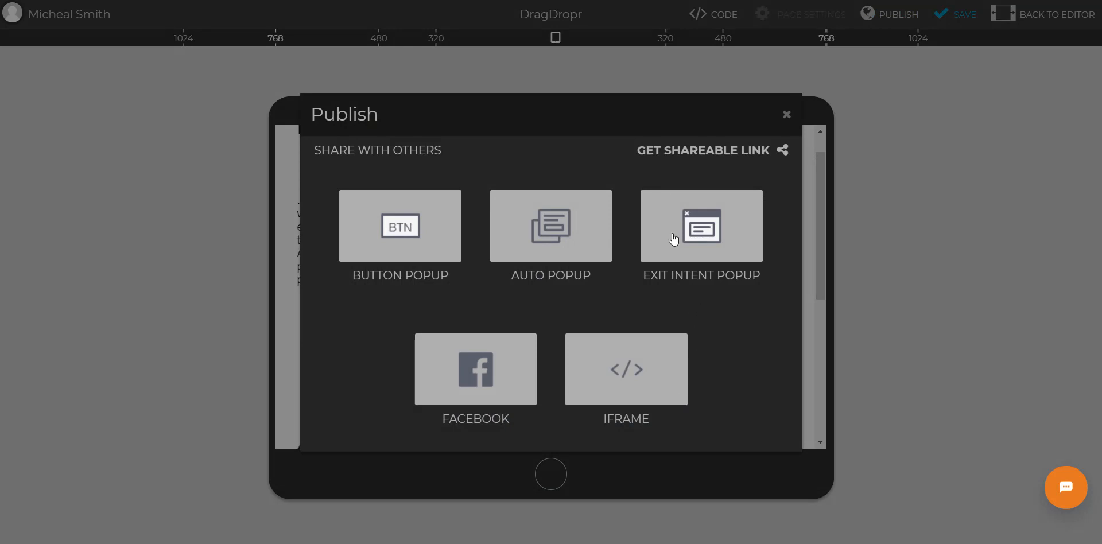
mouse_move(495, 183)
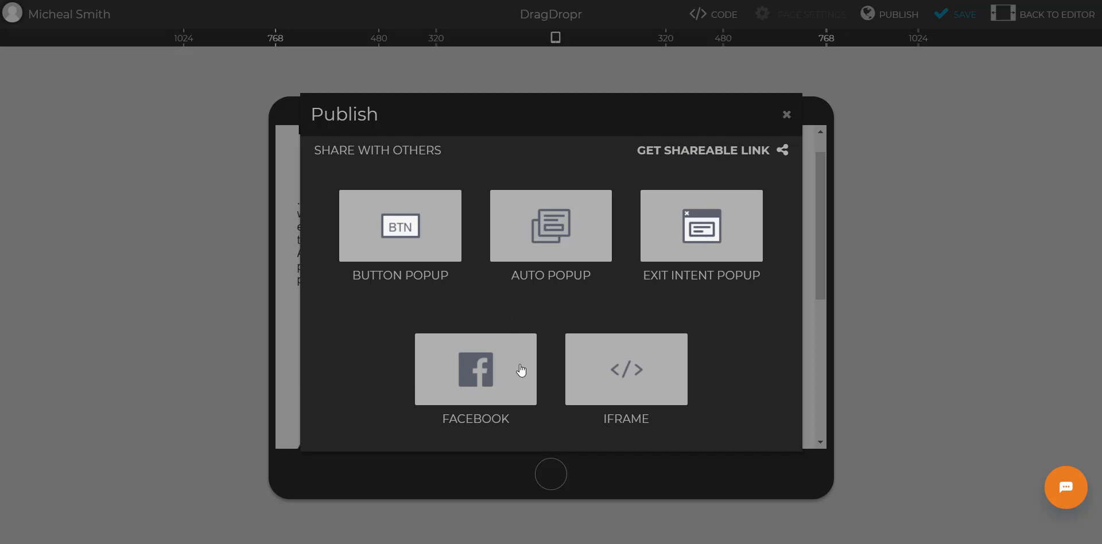
mouse_move(562, 330)
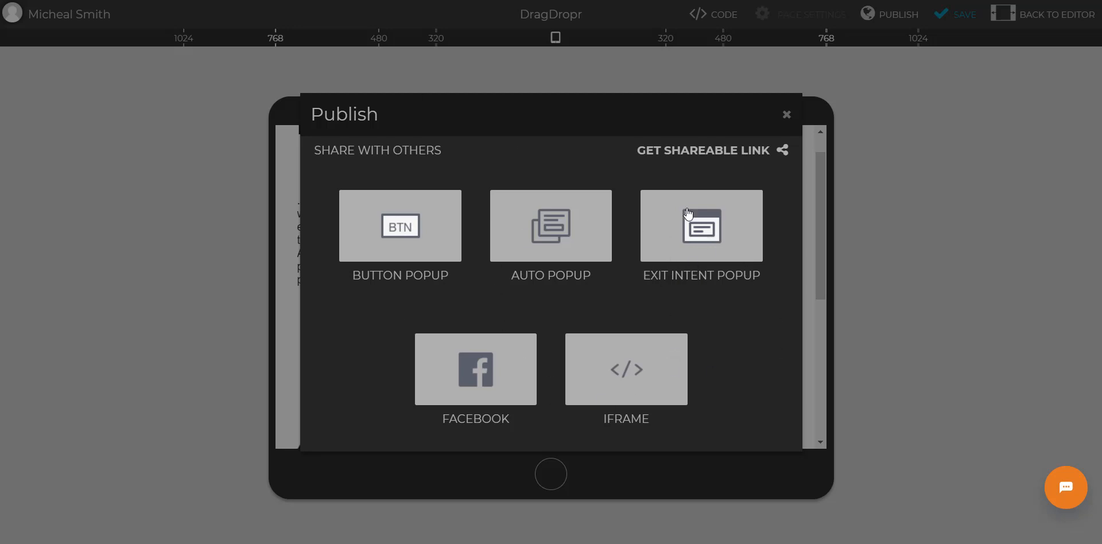
Step: Close the Publish dialog with its popup, Facebook and iframe options
click(784, 114)
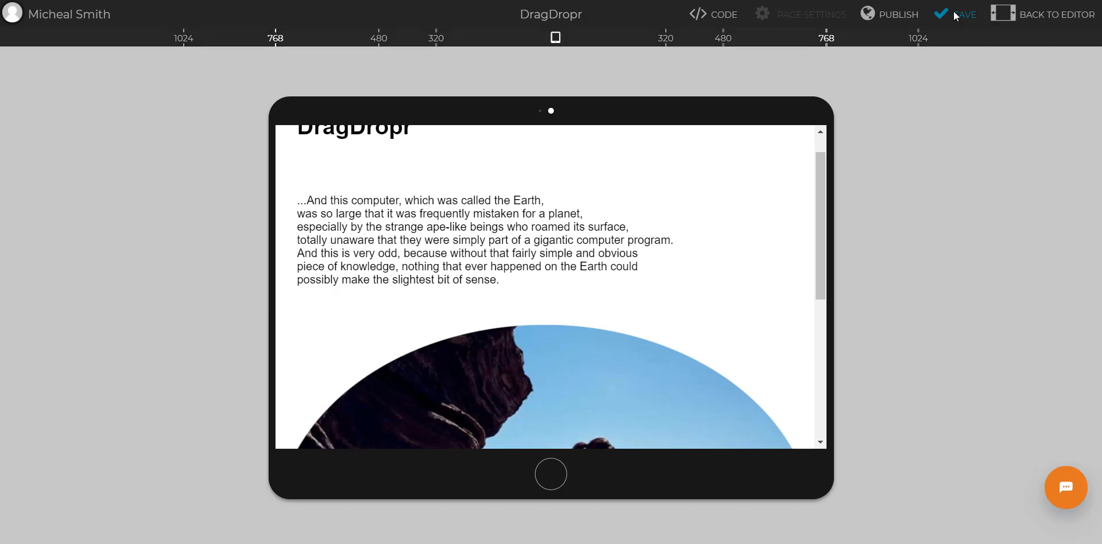
mouse_move(643, 54)
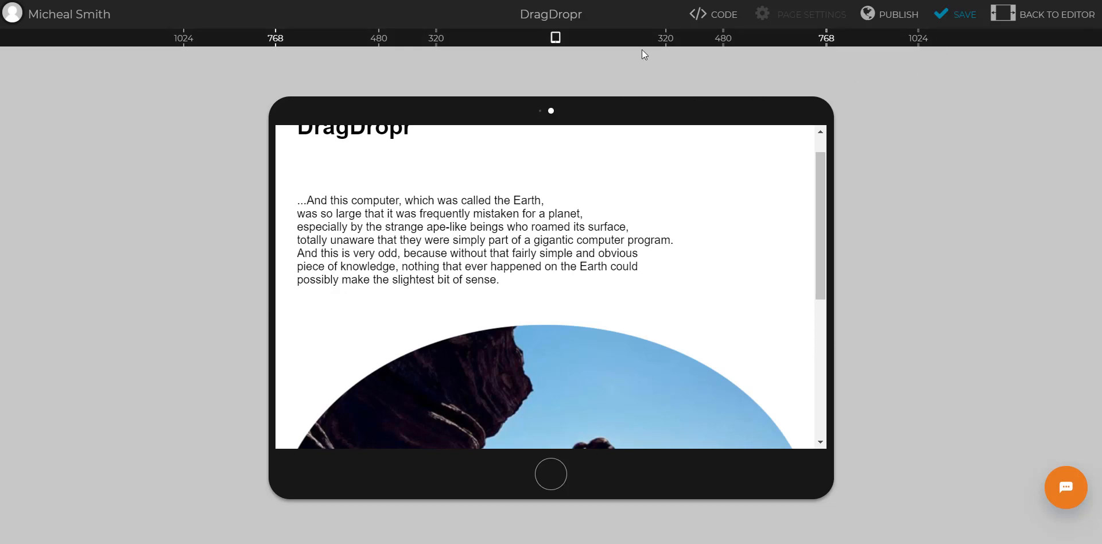
mouse_move(31, 83)
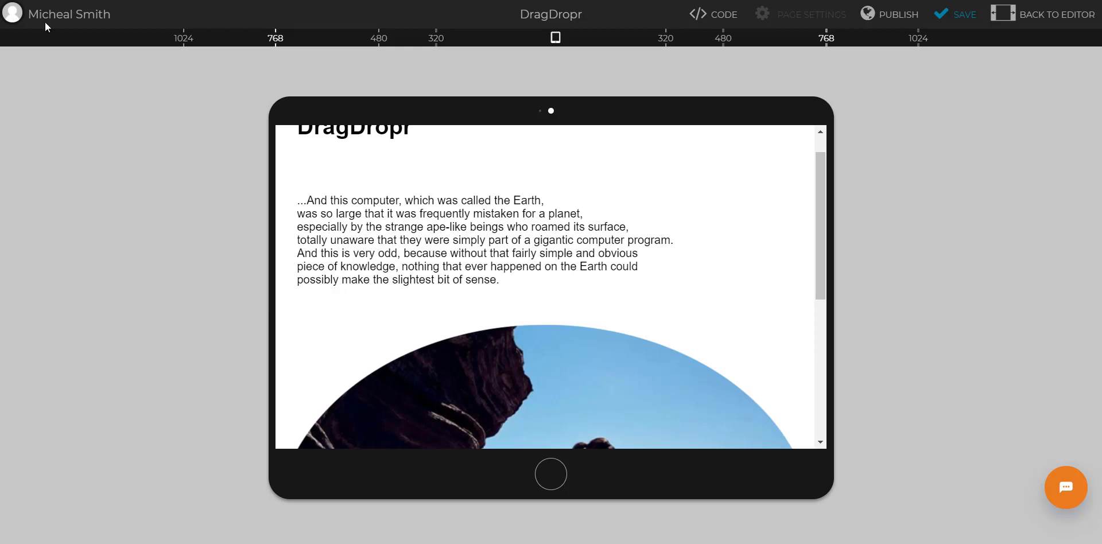
Step: Return to the projects dashboard listing the DragDropr and Tutorial projects
click(68, 14)
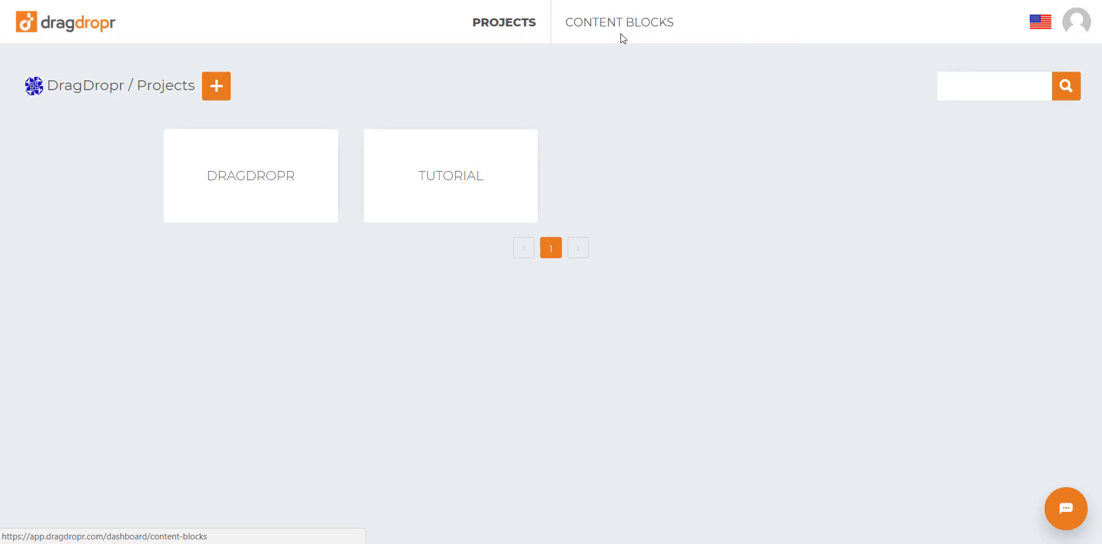
Step: Show the content blocks library with the saved DragDropr block
click(620, 22)
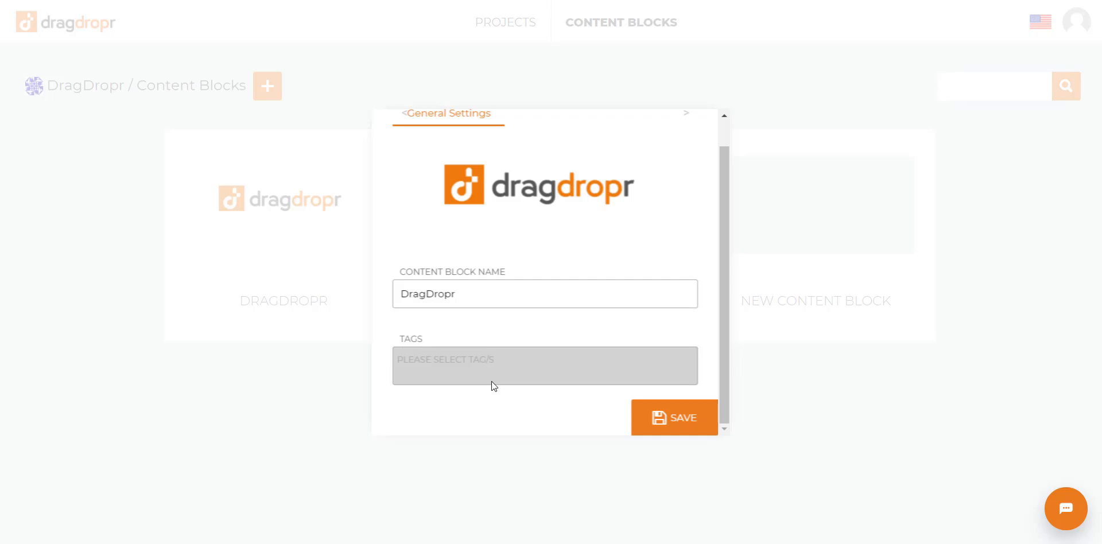
mouse_move(499, 390)
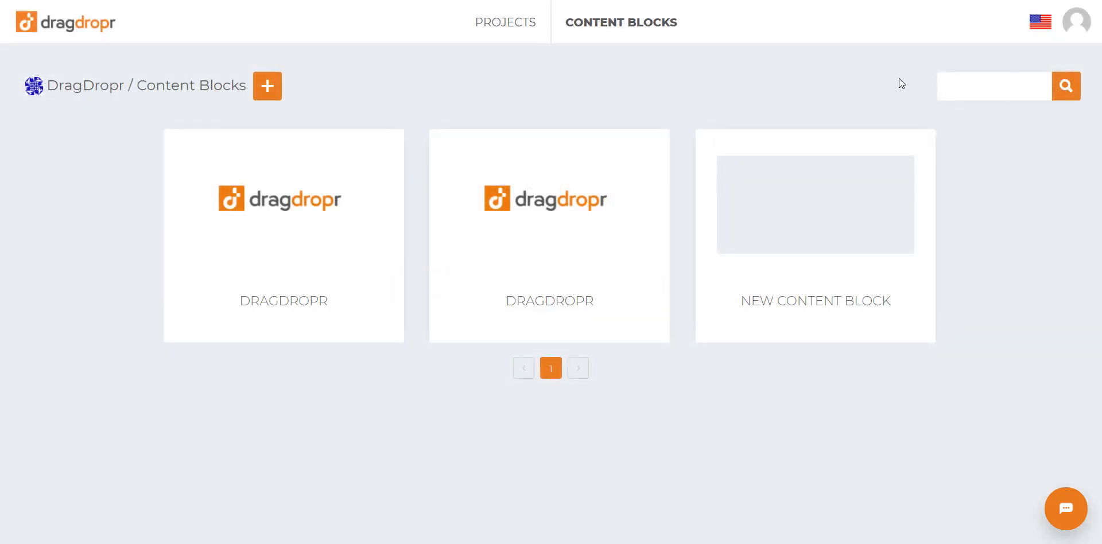
Step: Show the account dropdown with users, pricing plans and logout
click(1075, 21)
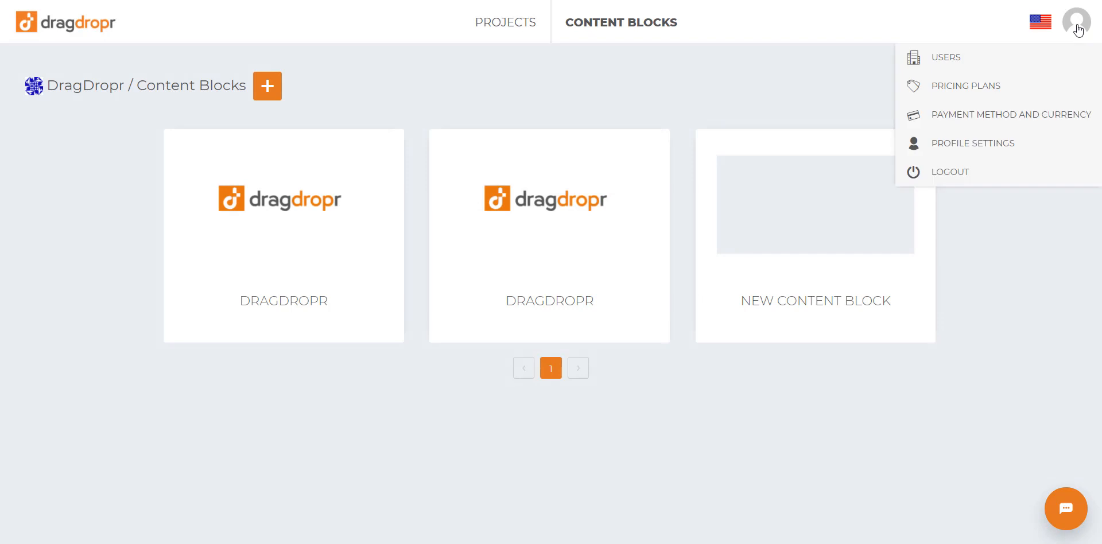
mouse_move(946, 58)
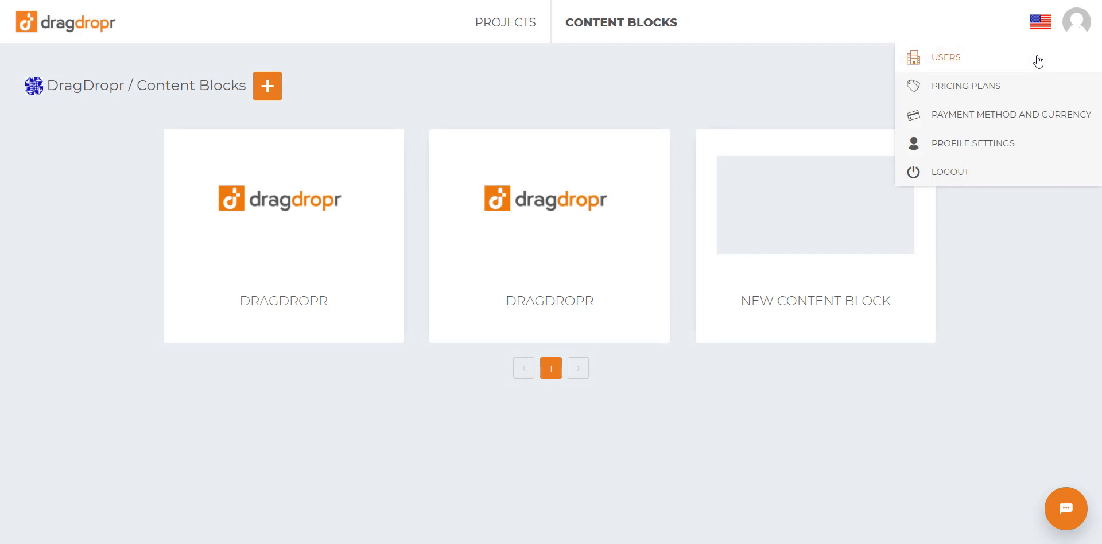
mouse_move(1035, 80)
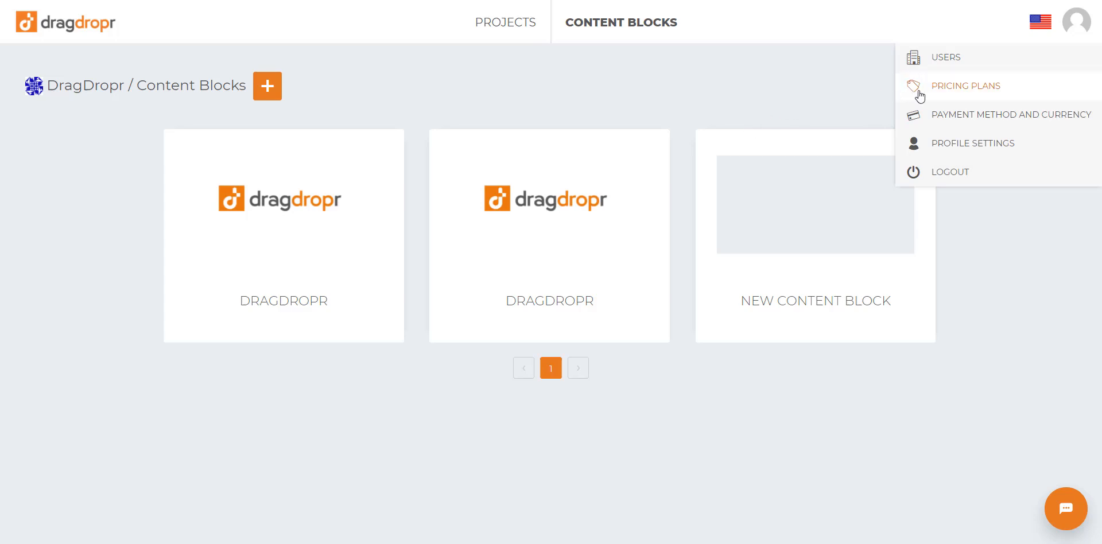
mouse_move(949, 172)
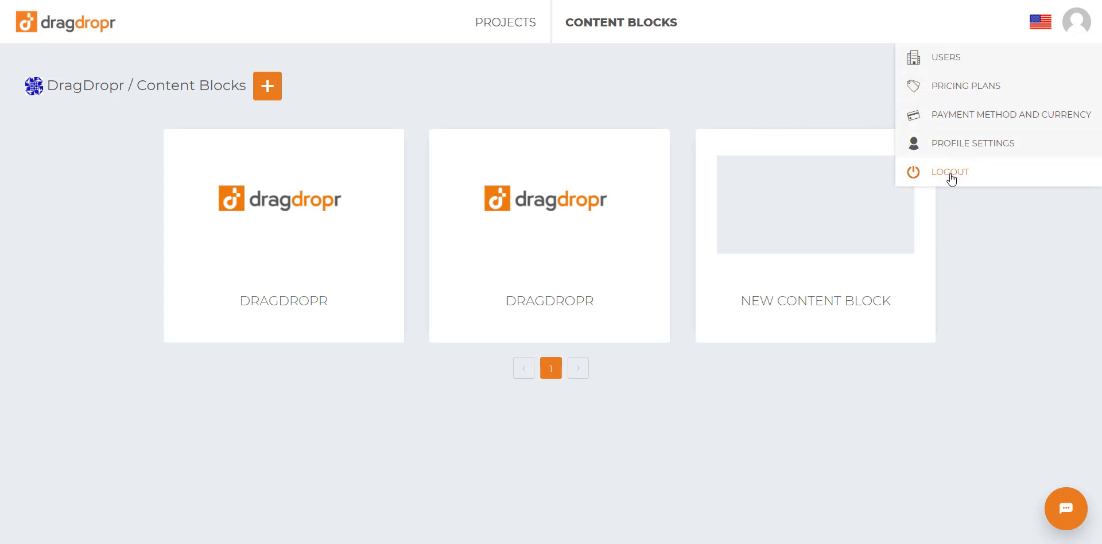